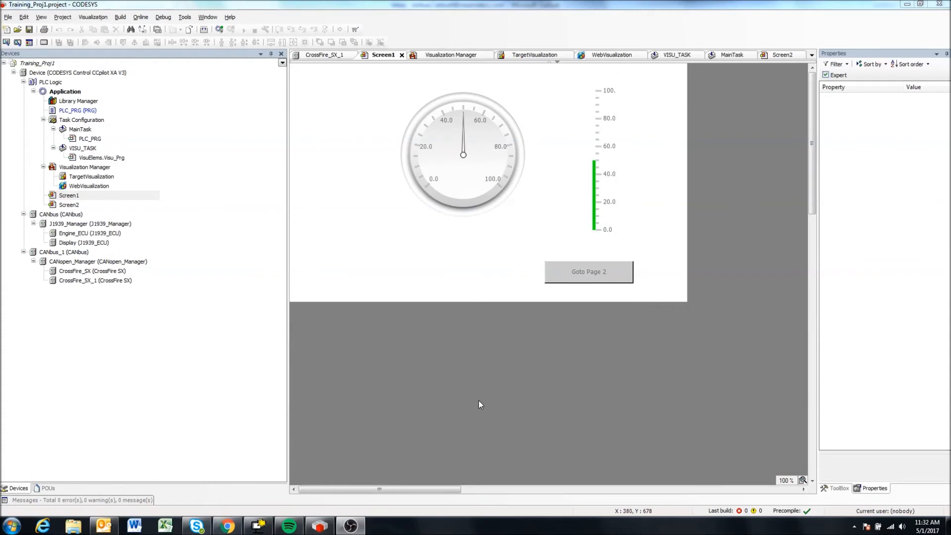
{"action": "mouse_move", "coordinate": [497, 398]}
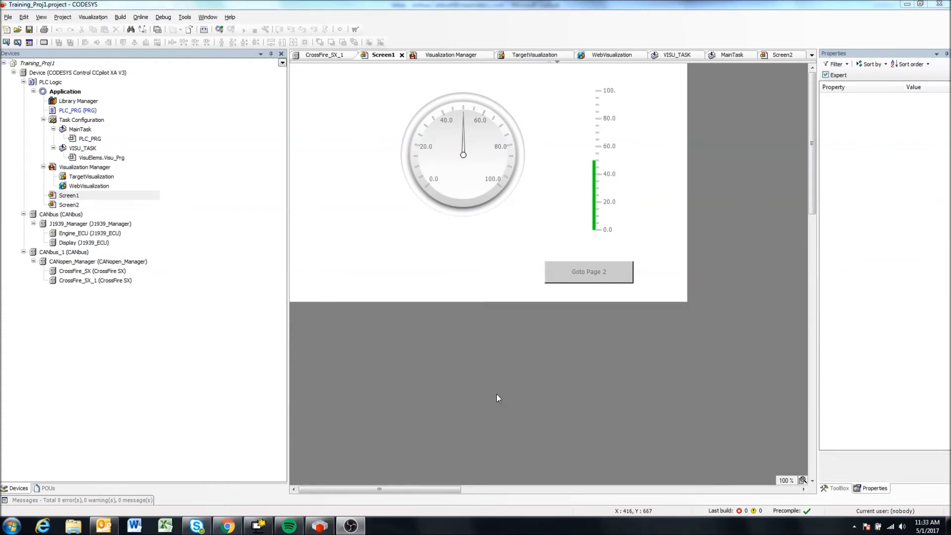
{"action": "mouse_move", "coordinate": [642, 89]}
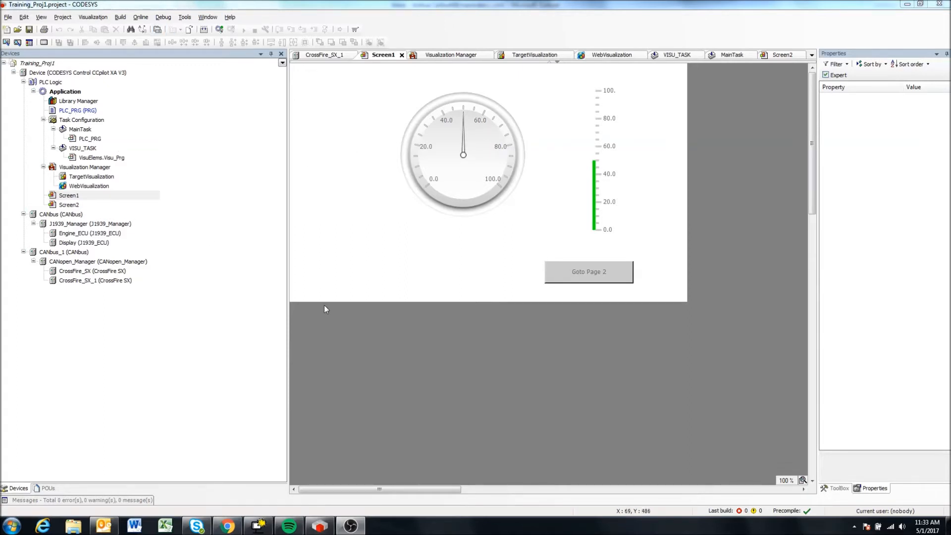
{"action": "mouse_move", "coordinate": [298, 300]}
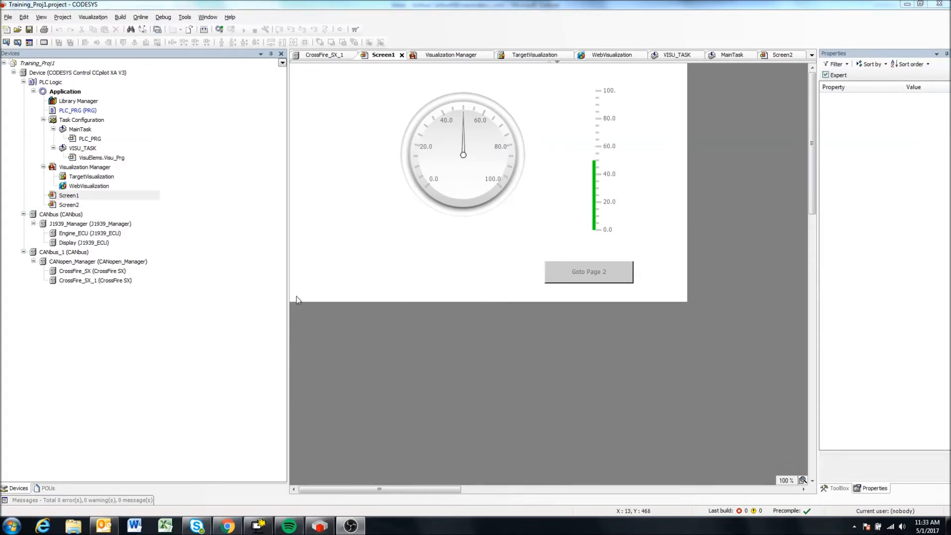
{"action": "mouse_move", "coordinate": [354, 347]}
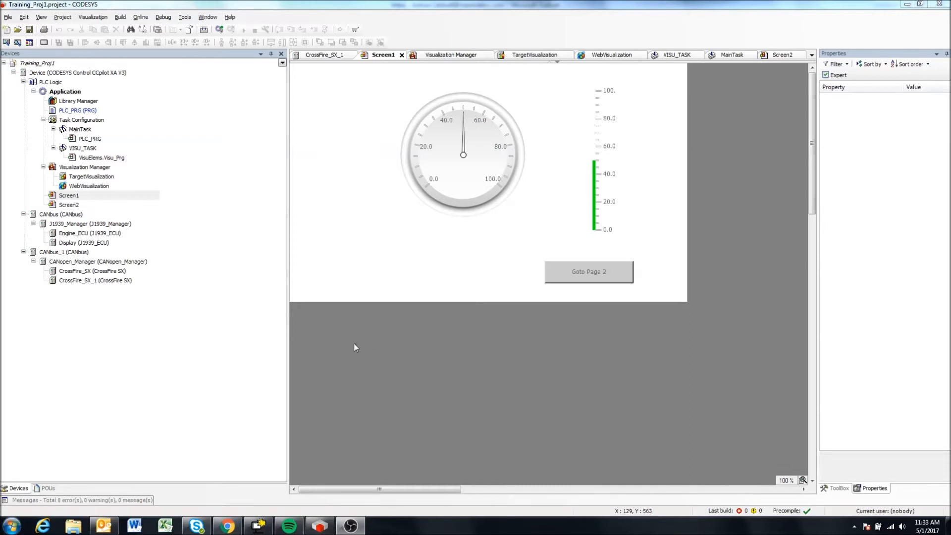
{"action": "mouse_move", "coordinate": [319, 525]}
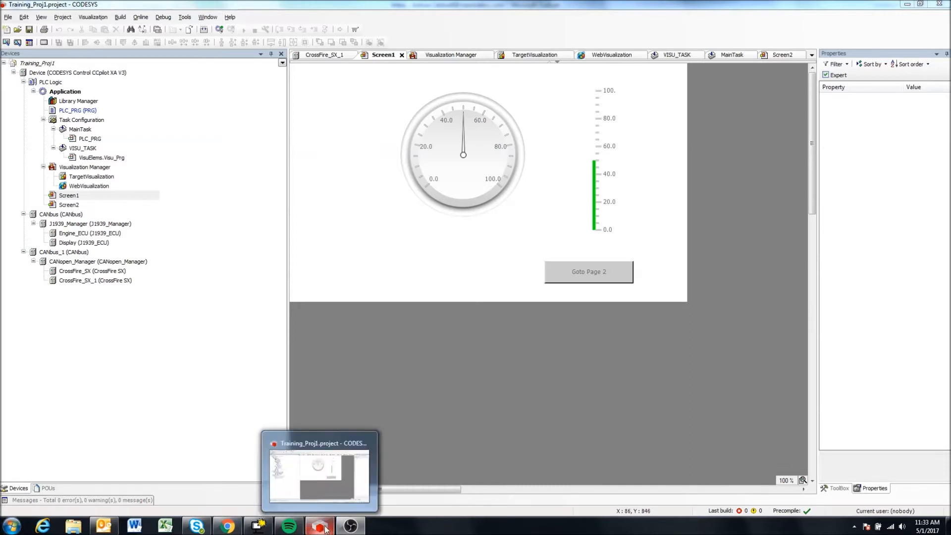
{"action": "mouse_move", "coordinate": [465, 361]}
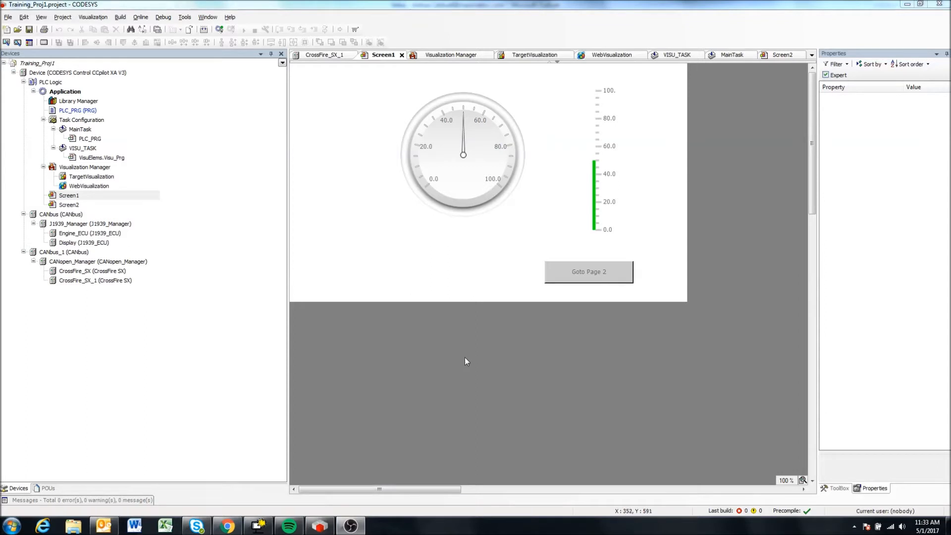
{"action": "mouse_move", "coordinate": [676, 280]}
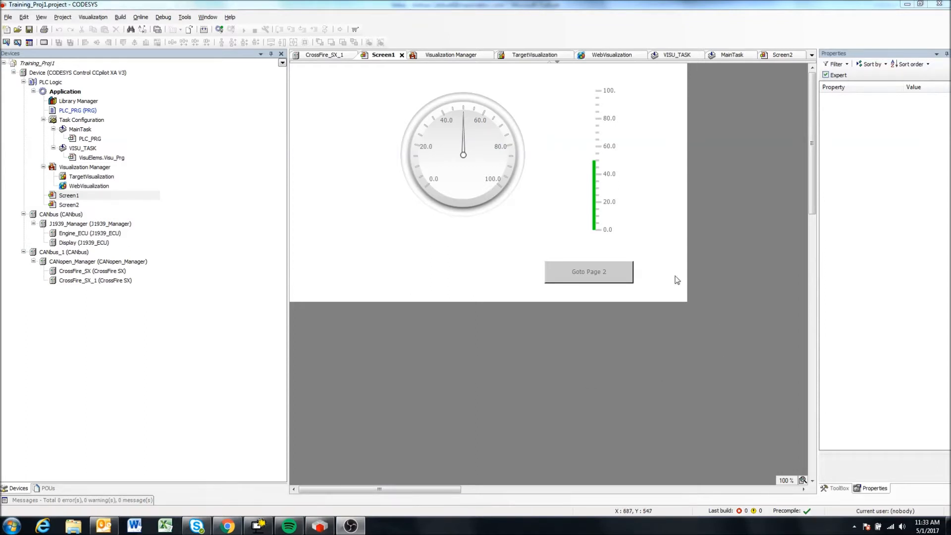
{"action": "mouse_move", "coordinate": [412, 306]}
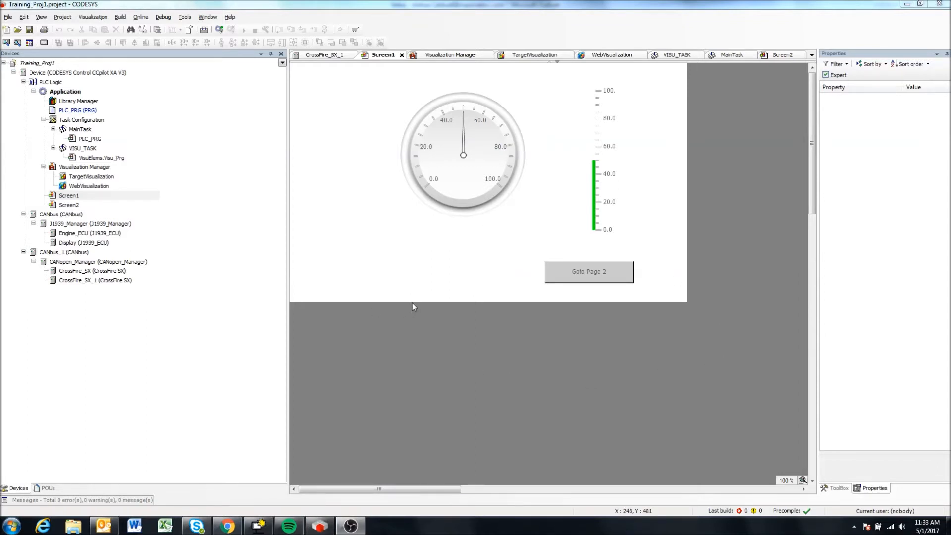
{"action": "mouse_move", "coordinate": [437, 174]}
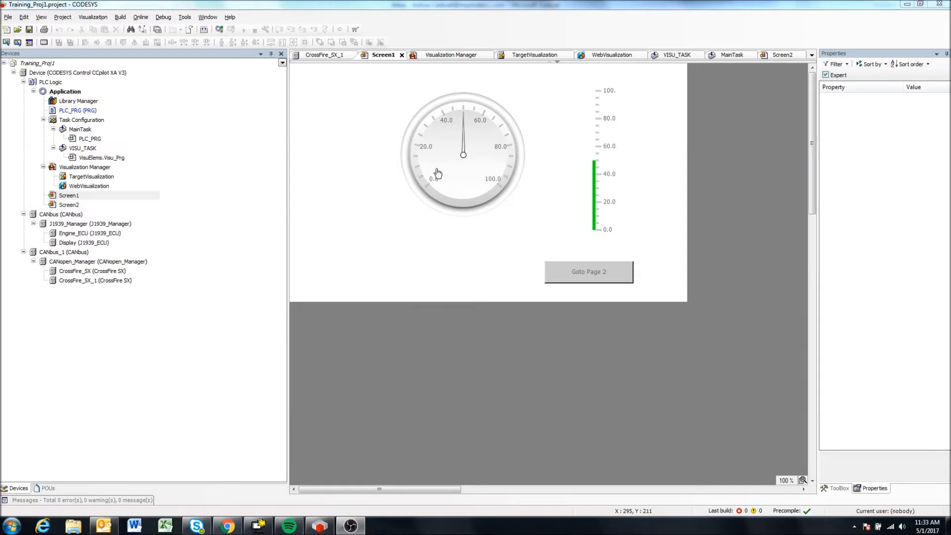
{"action": "mouse_move", "coordinate": [366, 202]}
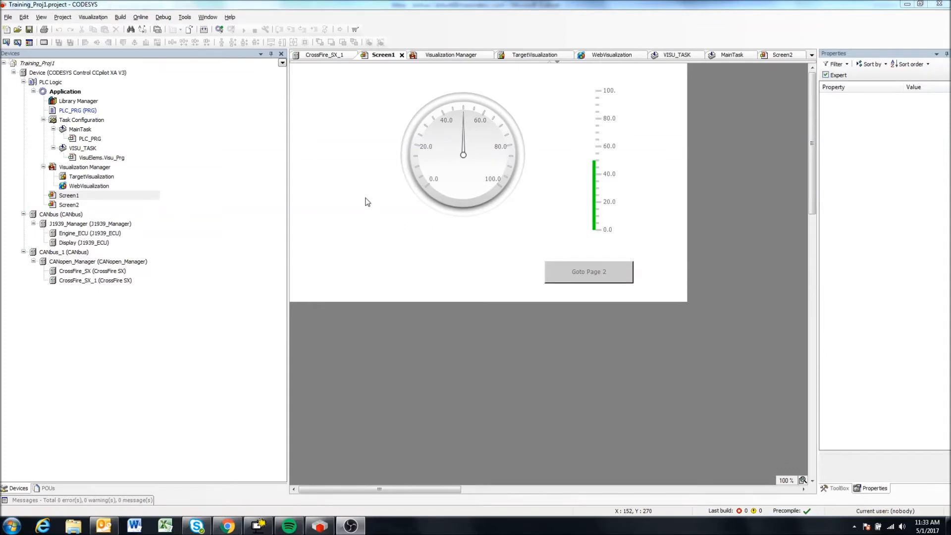
{"action": "mouse_move", "coordinate": [406, 231]}
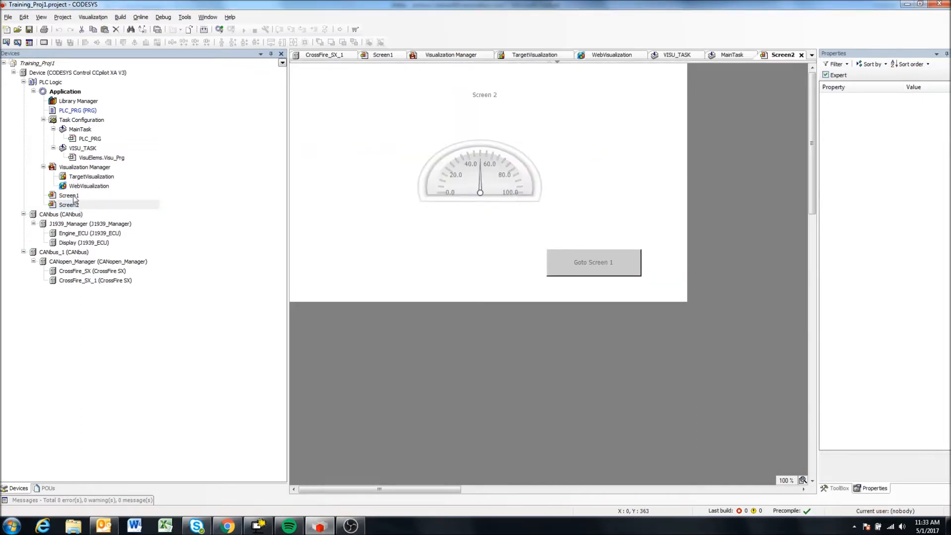
- Review Screen1, Screen2, the Goto Page 2 button and the PLC_PRG code
{"action": "left_click", "coordinate": [383, 55]}
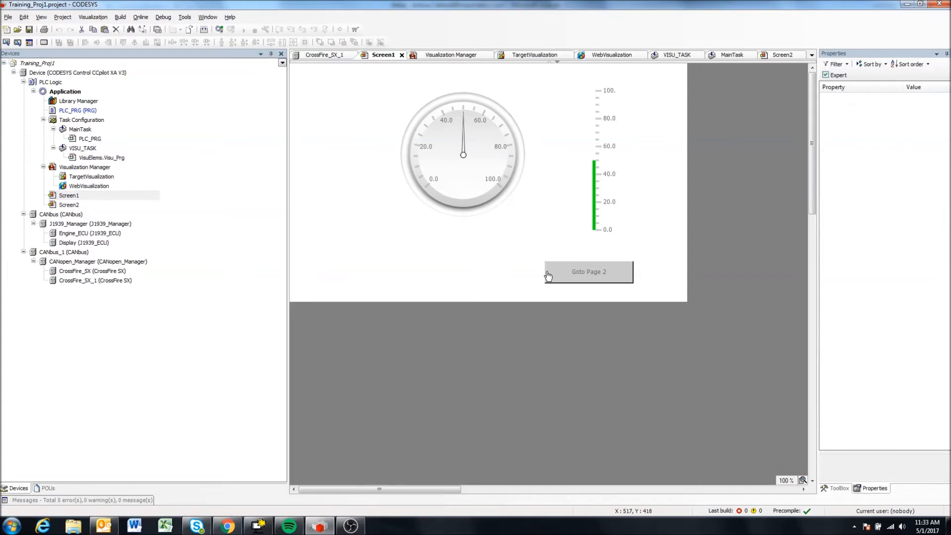
{"action": "mouse_move", "coordinate": [546, 268]}
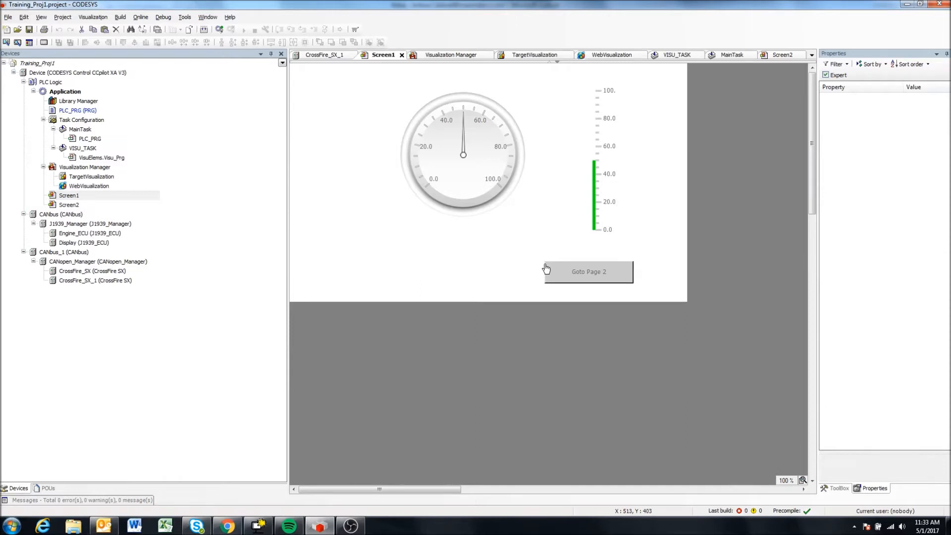
{"action": "left_click", "coordinate": [588, 271]}
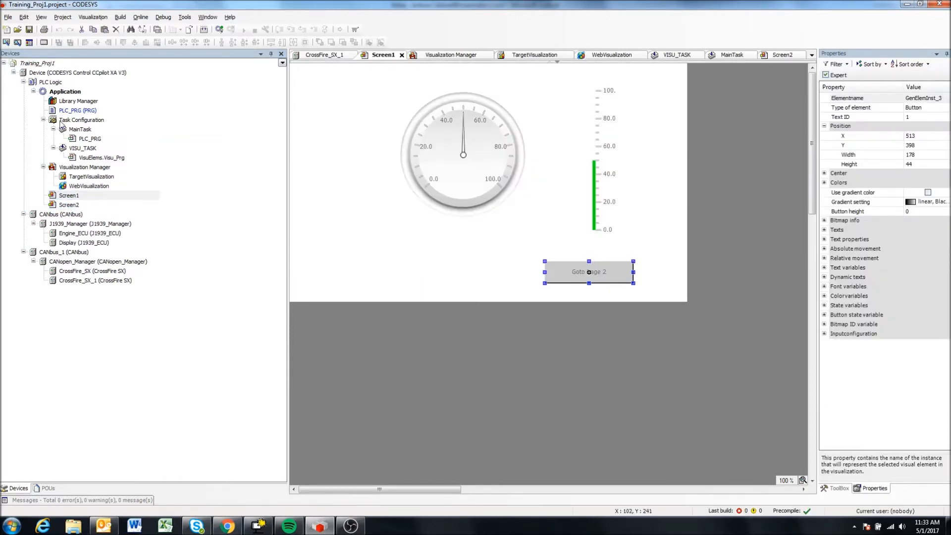
{"action": "left_click", "coordinate": [782, 54]}
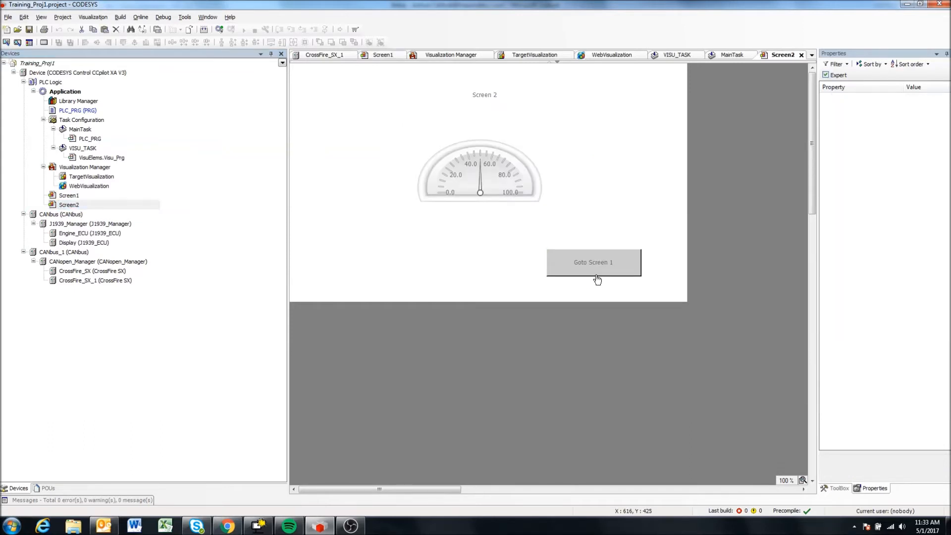
{"action": "mouse_move", "coordinate": [68, 204]}
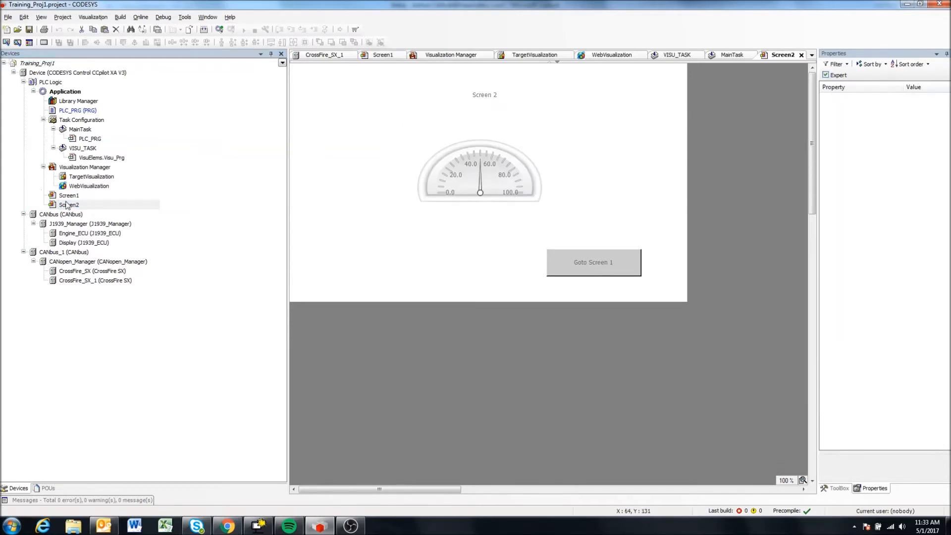
{"action": "mouse_move", "coordinate": [69, 205]}
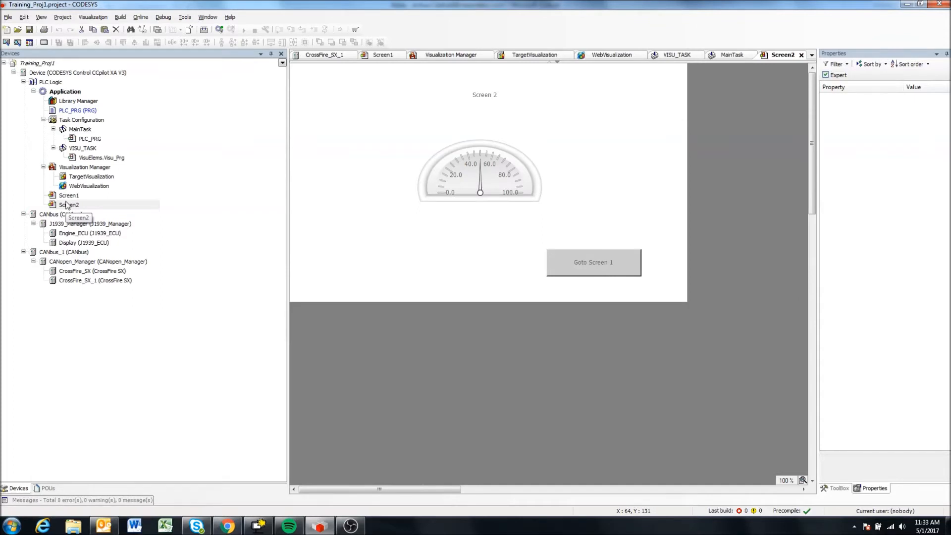
{"action": "left_click", "coordinate": [383, 55]}
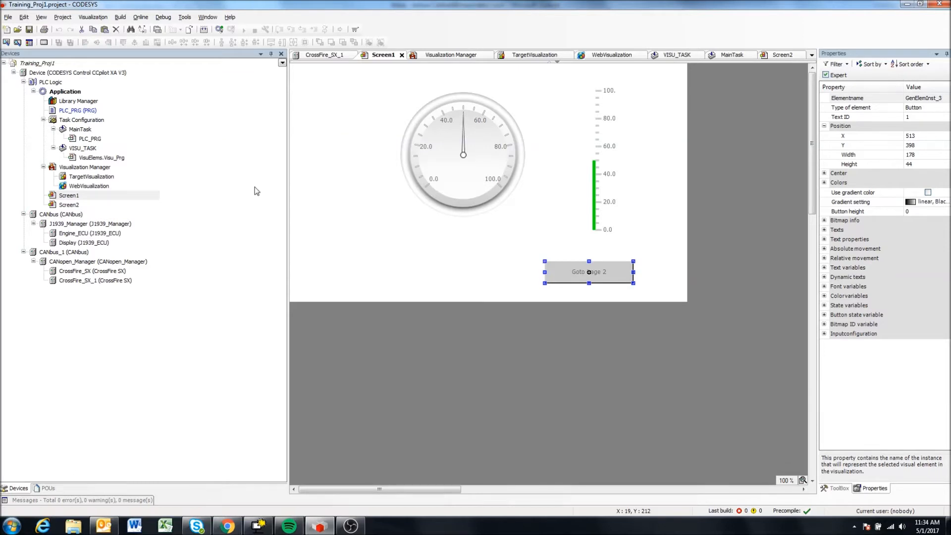
{"action": "left_click", "coordinate": [532, 272]}
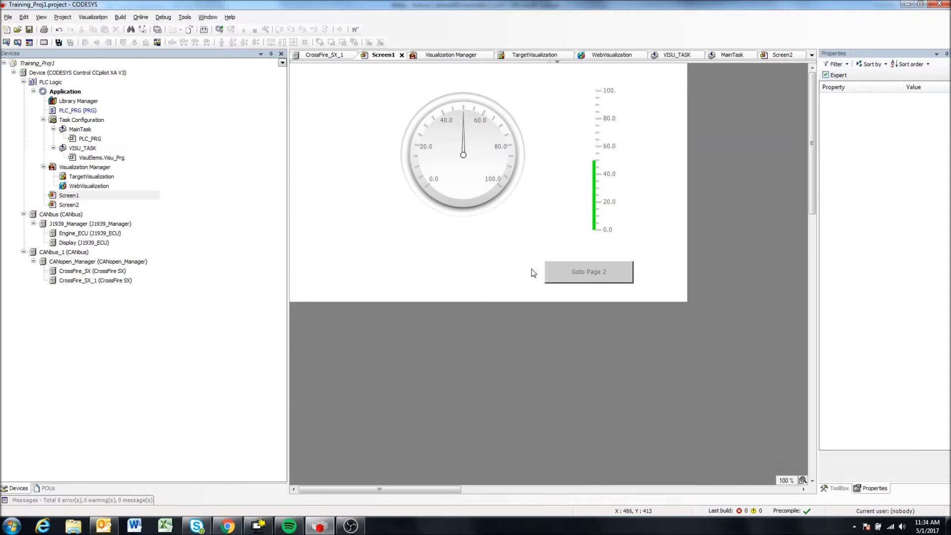
{"action": "mouse_move", "coordinate": [551, 271]}
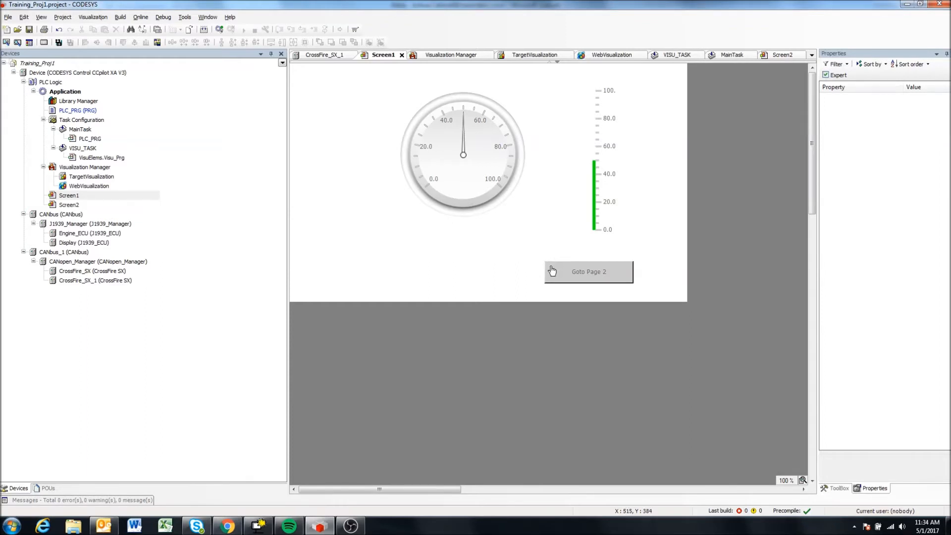
{"action": "left_click", "coordinate": [588, 270]}
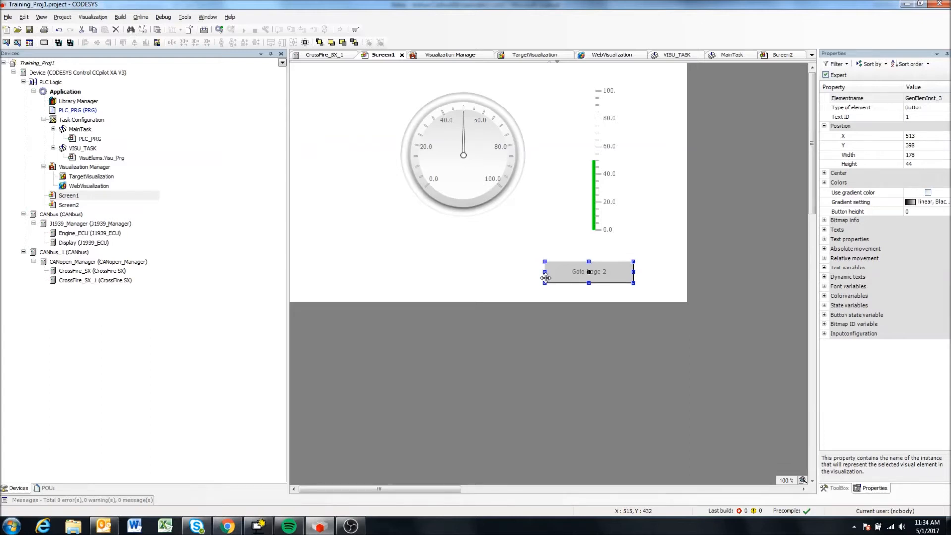
{"action": "mouse_move", "coordinate": [515, 256]}
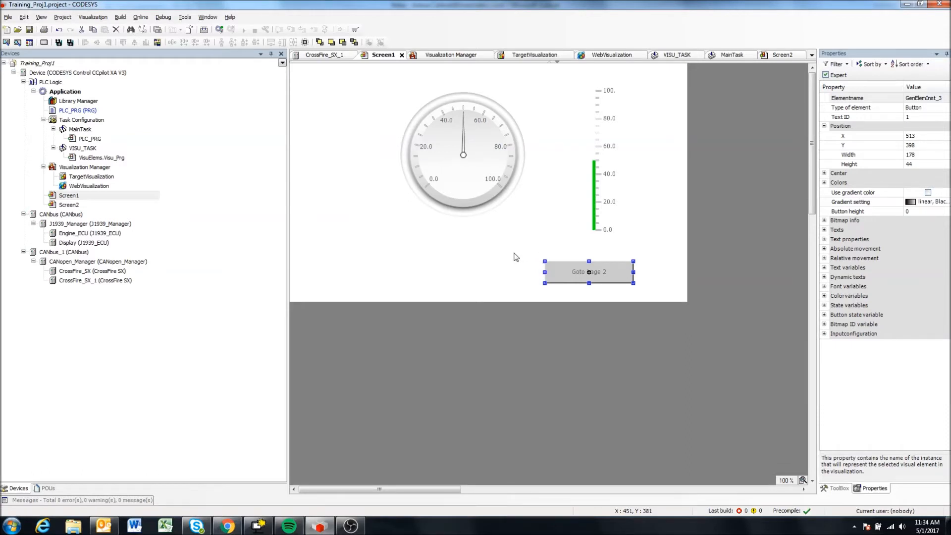
{"action": "left_click", "coordinate": [492, 305]}
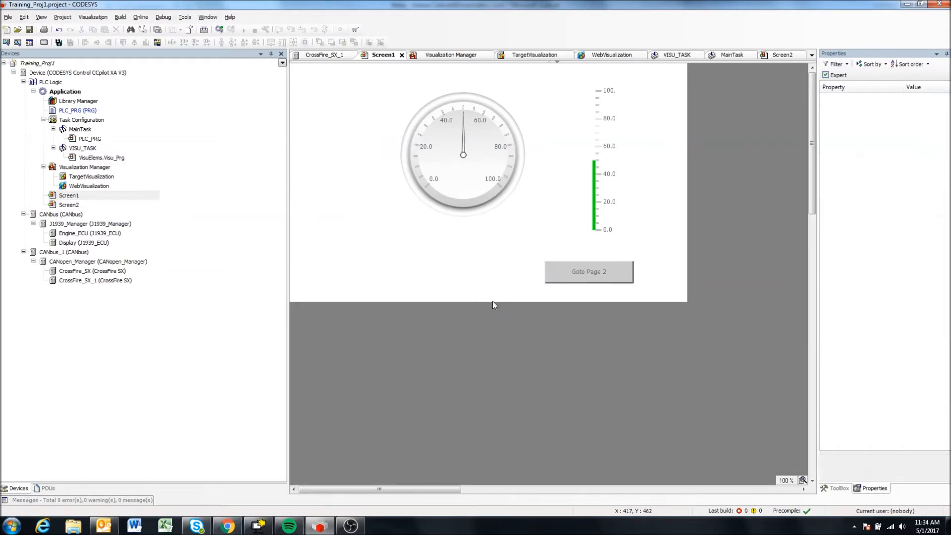
{"action": "mouse_move", "coordinate": [488, 277]}
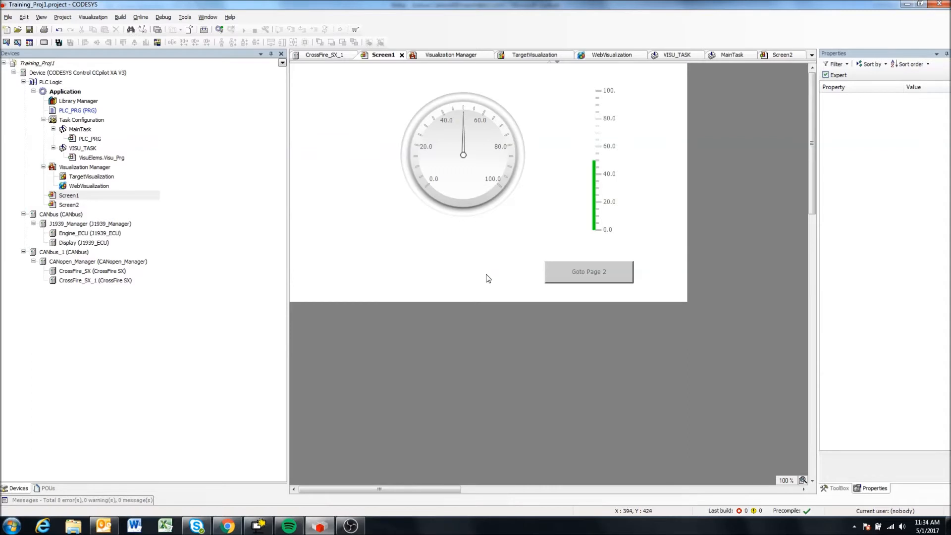
{"action": "mouse_move", "coordinate": [413, 257]}
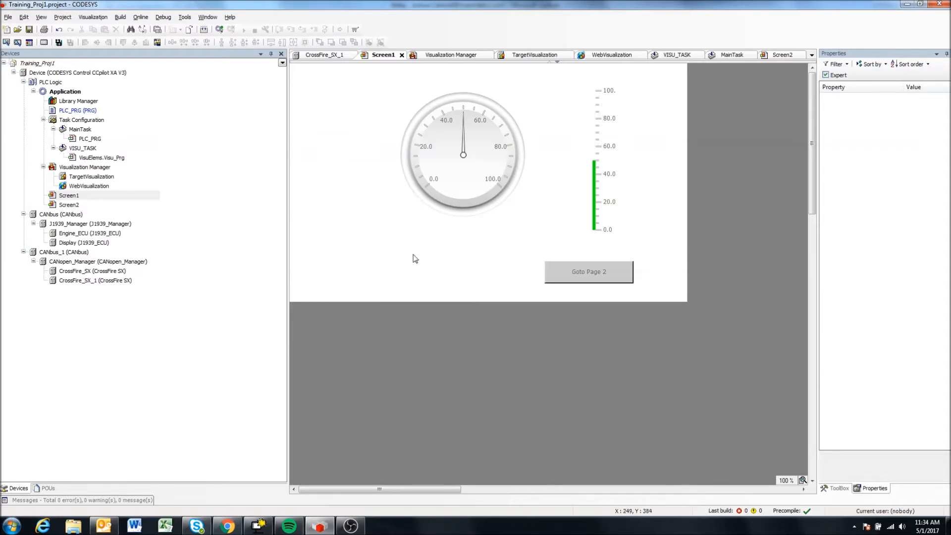
{"action": "mouse_move", "coordinate": [106, 143]}
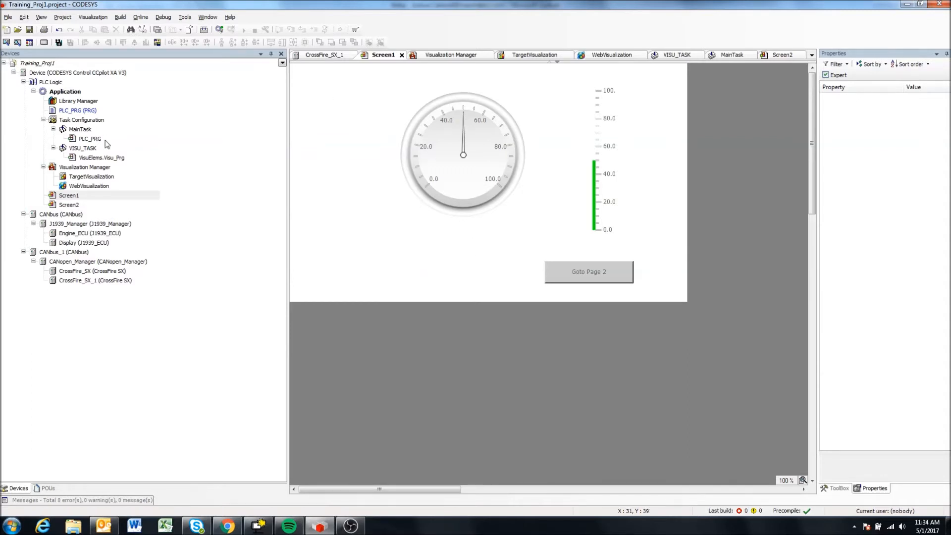
{"action": "double_click", "coordinate": [77, 111]}
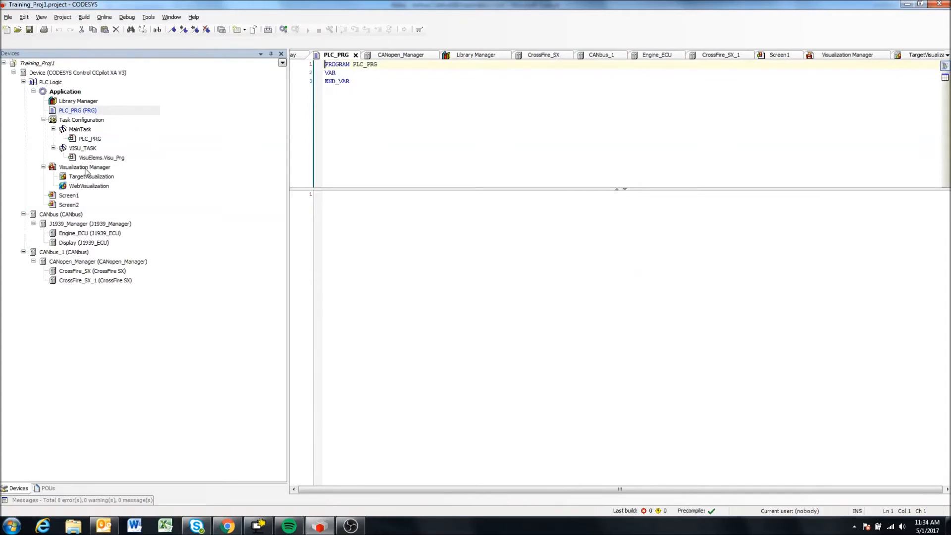
{"action": "double_click", "coordinate": [68, 195]}
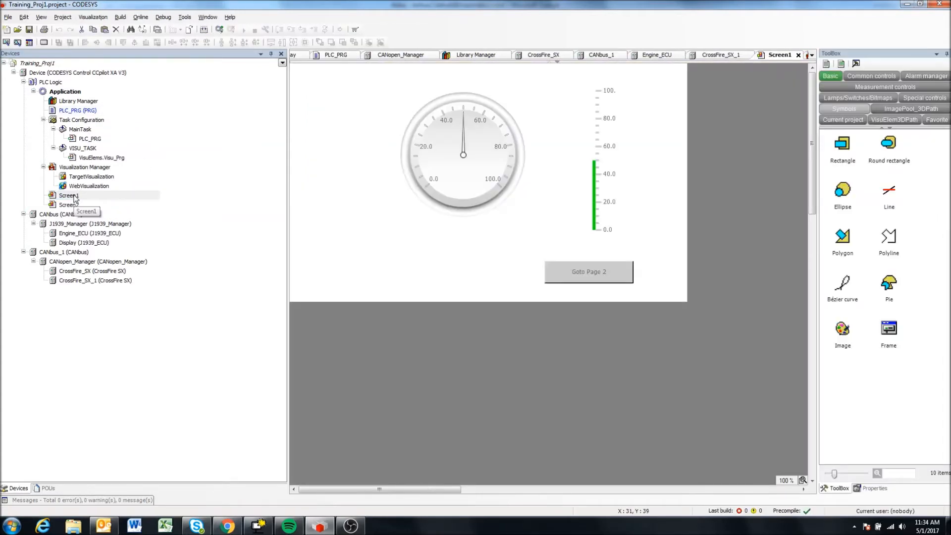
{"action": "mouse_move", "coordinate": [79, 201]}
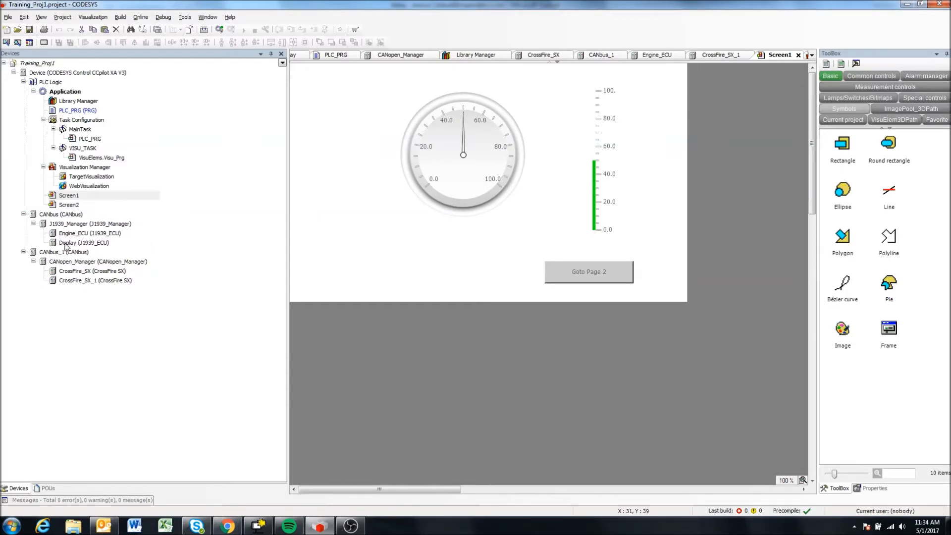
{"action": "mouse_move", "coordinate": [78, 243]}
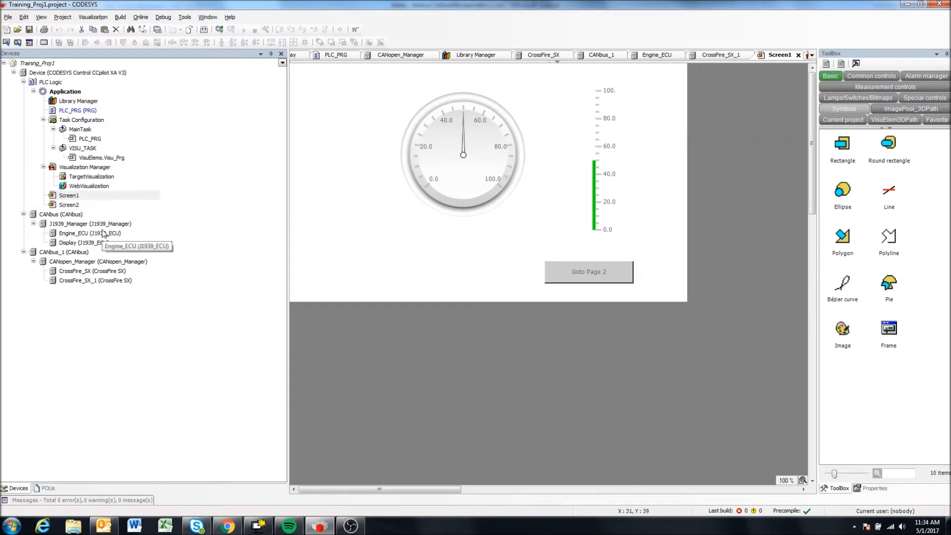
{"action": "mouse_move", "coordinate": [595, 235]}
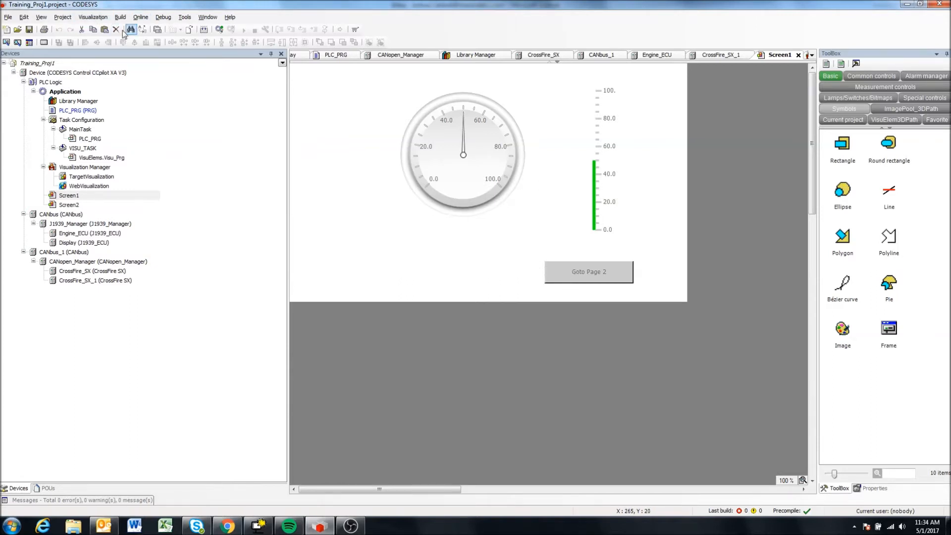
- Enable Online > Simulation and confirm it is checked
{"action": "left_click", "coordinate": [140, 16]}
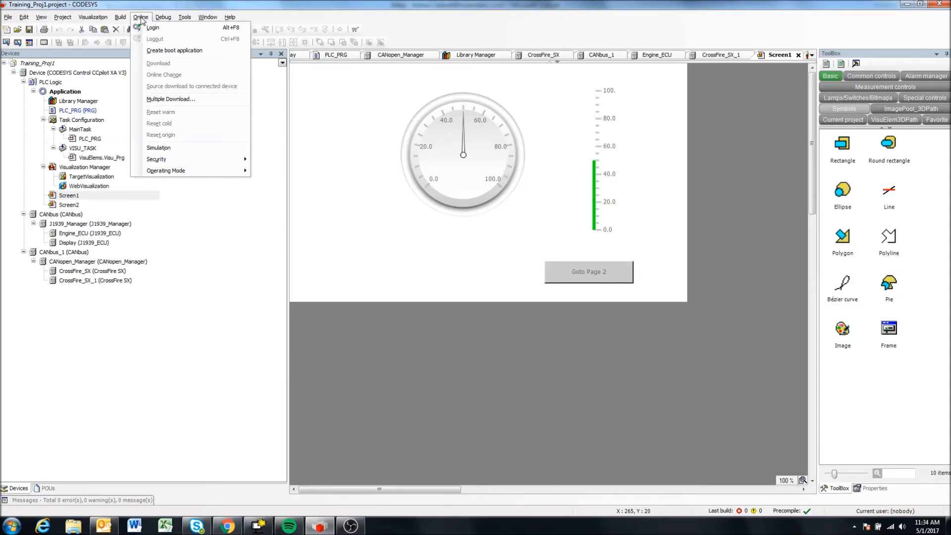
{"action": "mouse_move", "coordinate": [159, 148]}
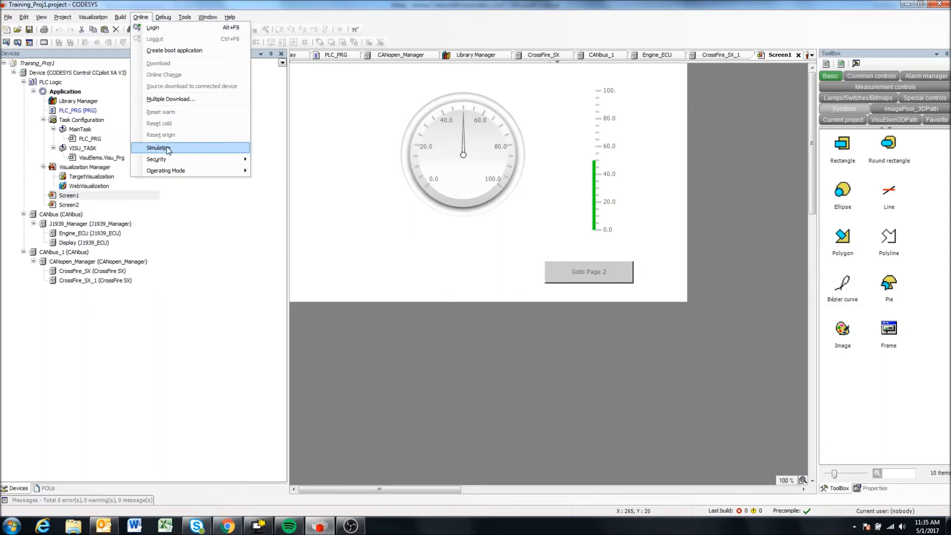
{"action": "left_click", "coordinate": [159, 148]}
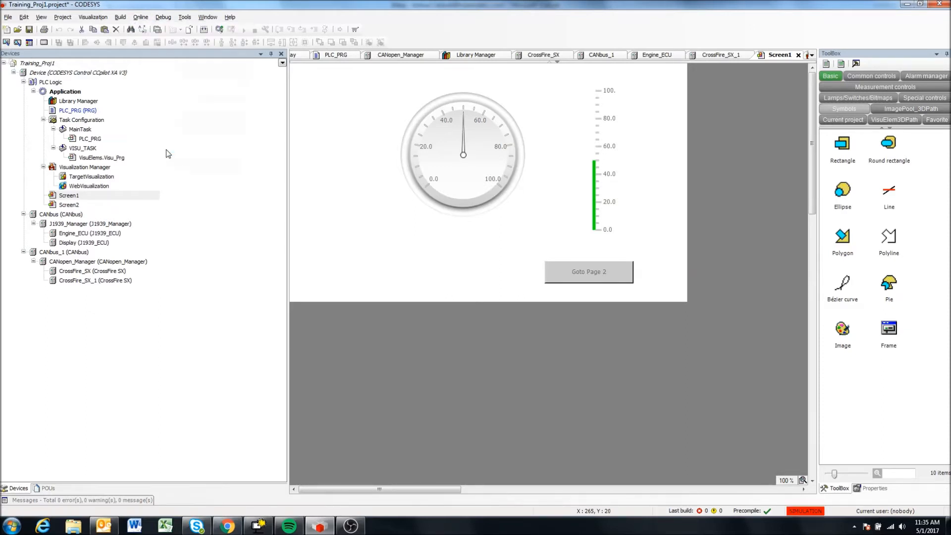
{"action": "mouse_move", "coordinate": [140, 17]}
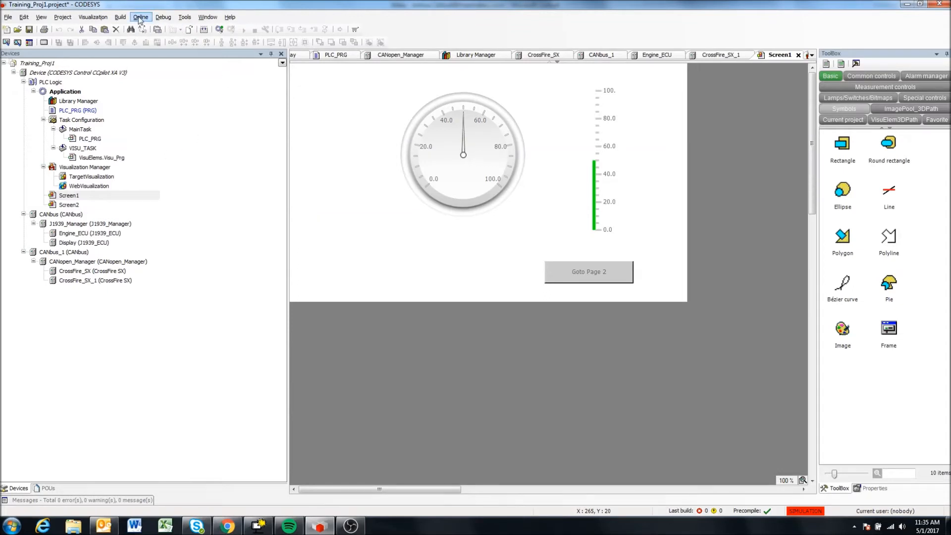
{"action": "left_click", "coordinate": [140, 17]}
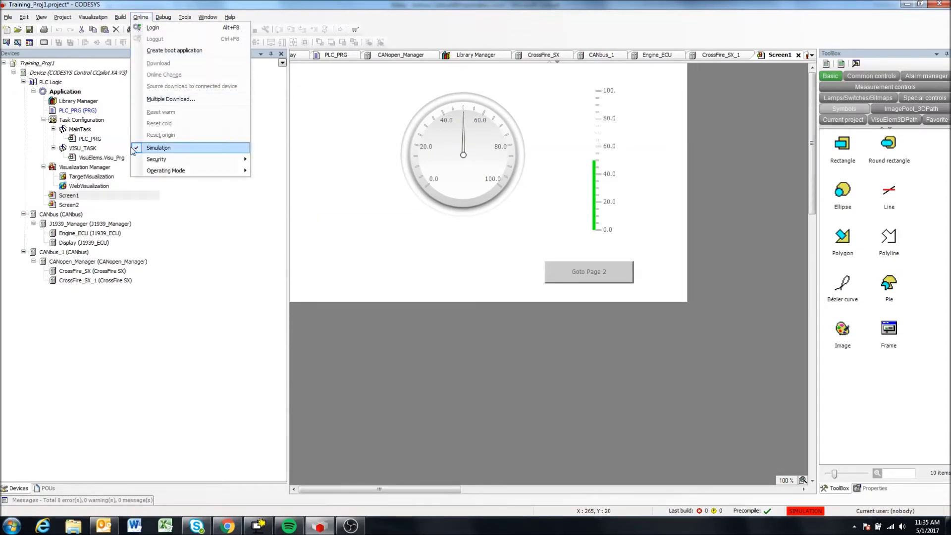
{"action": "mouse_move", "coordinate": [664, 396]}
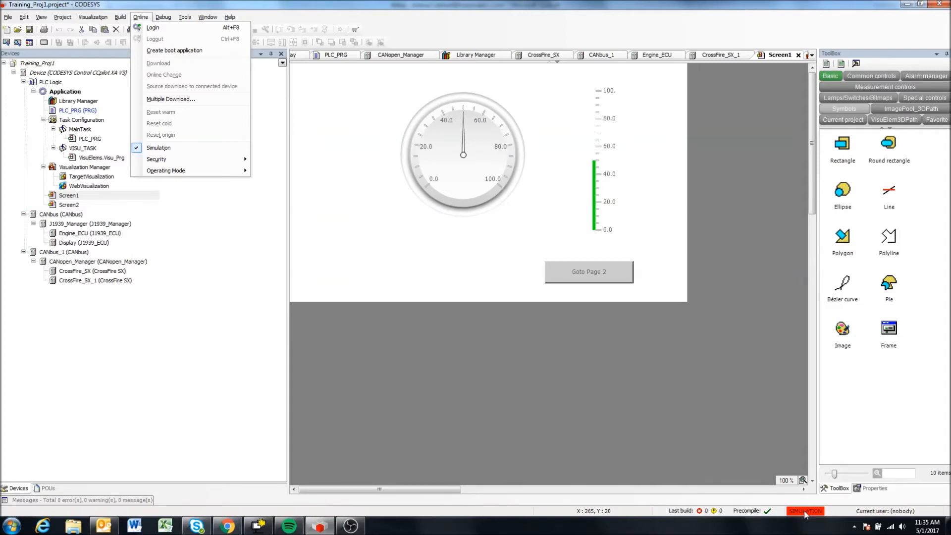
{"action": "mouse_move", "coordinate": [248, 313]}
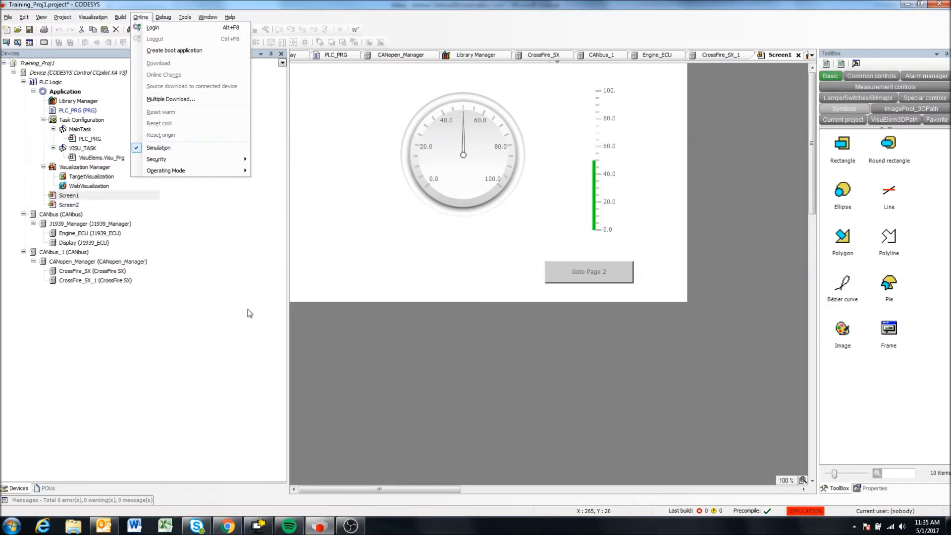
{"action": "left_click", "coordinate": [366, 311]}
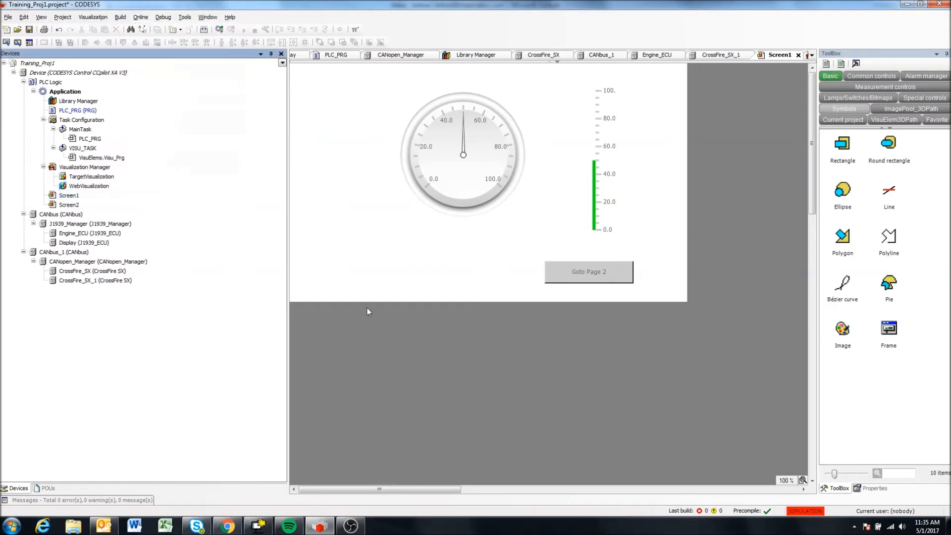
{"action": "mouse_move", "coordinate": [328, 435]}
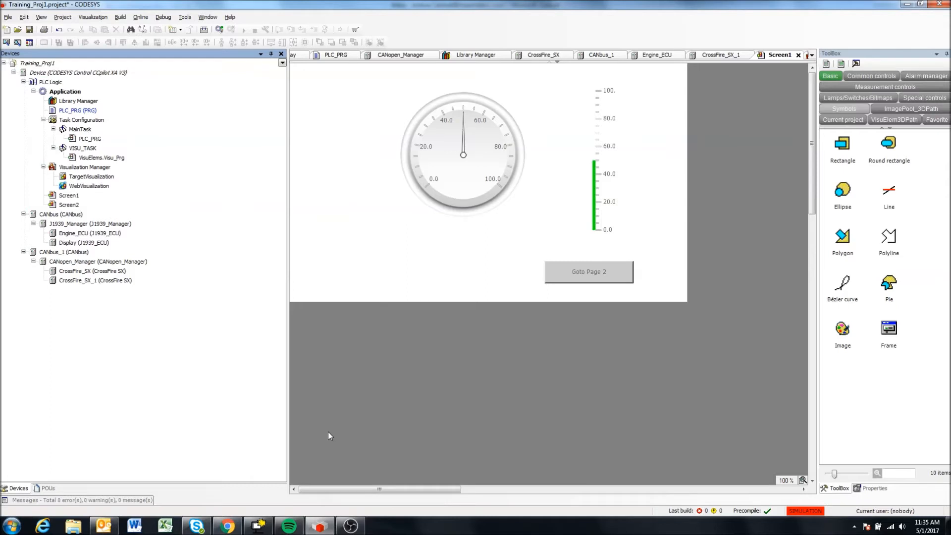
{"action": "mouse_move", "coordinate": [111, 525]}
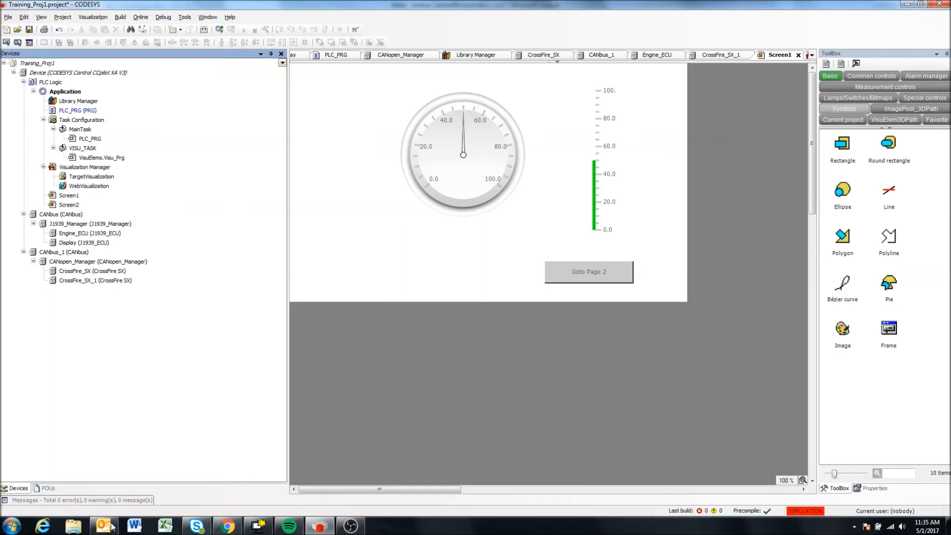
{"action": "mouse_move", "coordinate": [349, 430]}
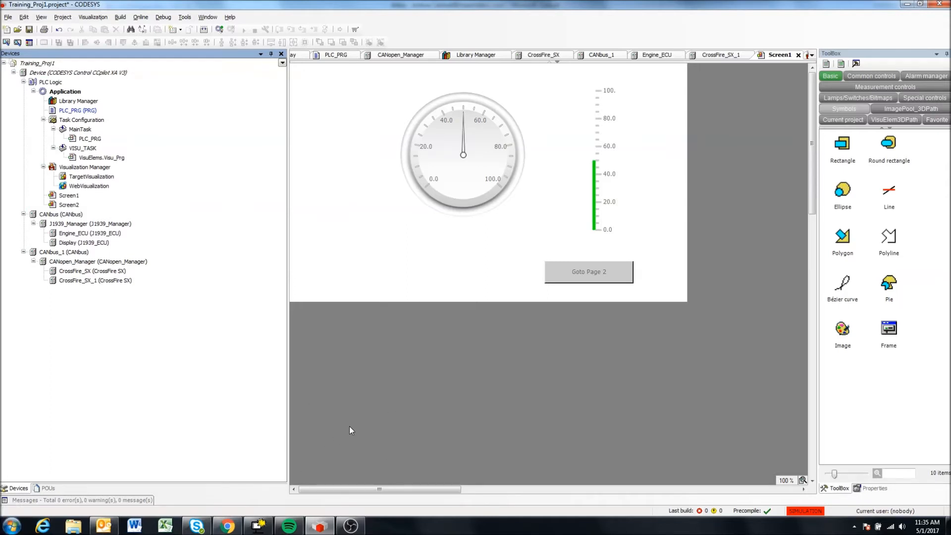
{"action": "mouse_move", "coordinate": [381, 370]}
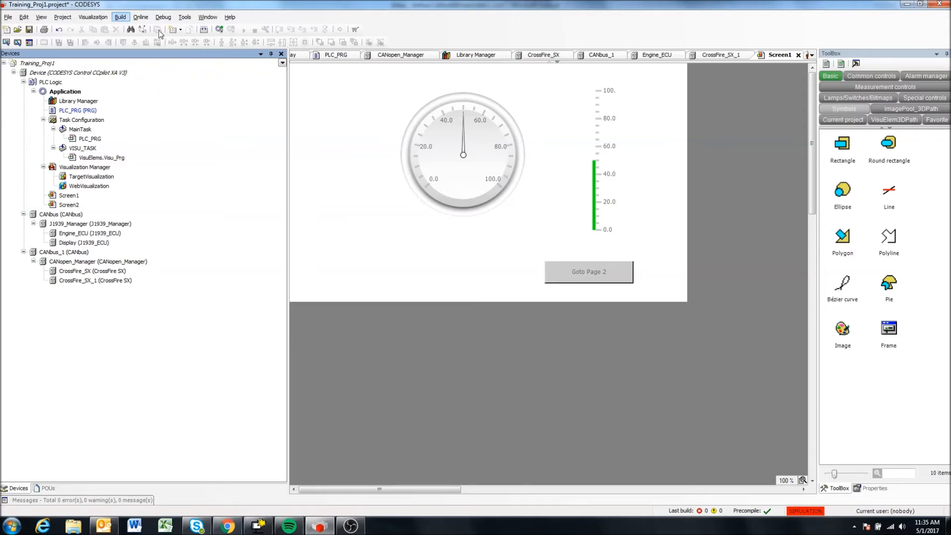
{"action": "mouse_move", "coordinate": [93, 16]}
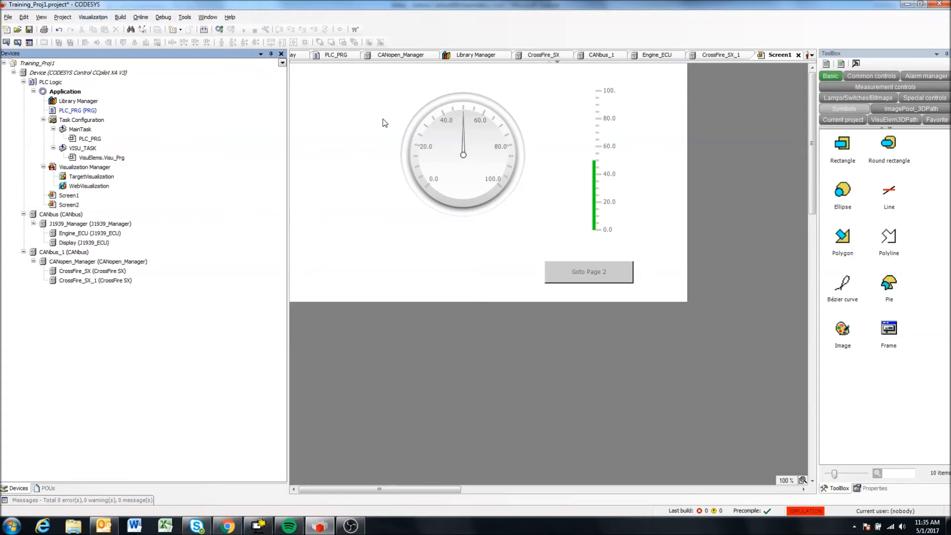
{"action": "mouse_move", "coordinate": [813, 281]}
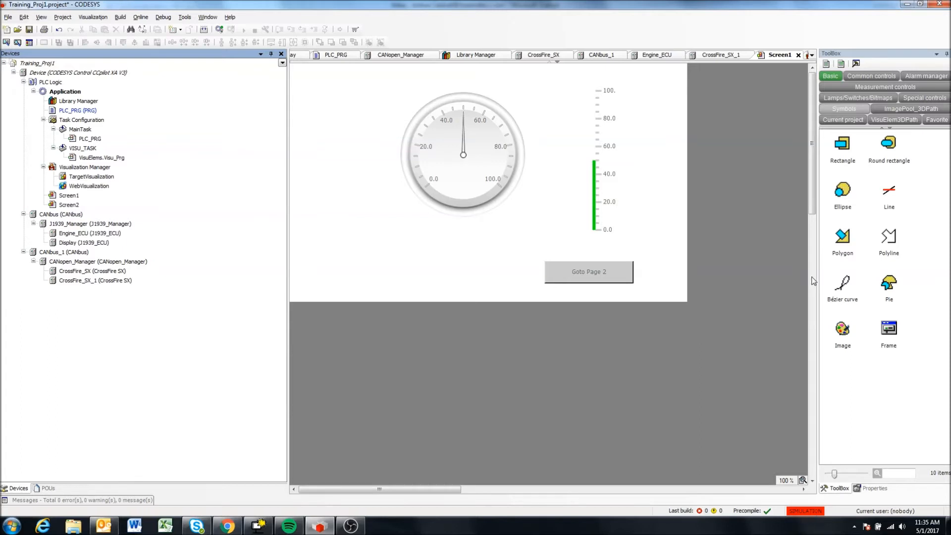
{"action": "mouse_move", "coordinate": [140, 17]}
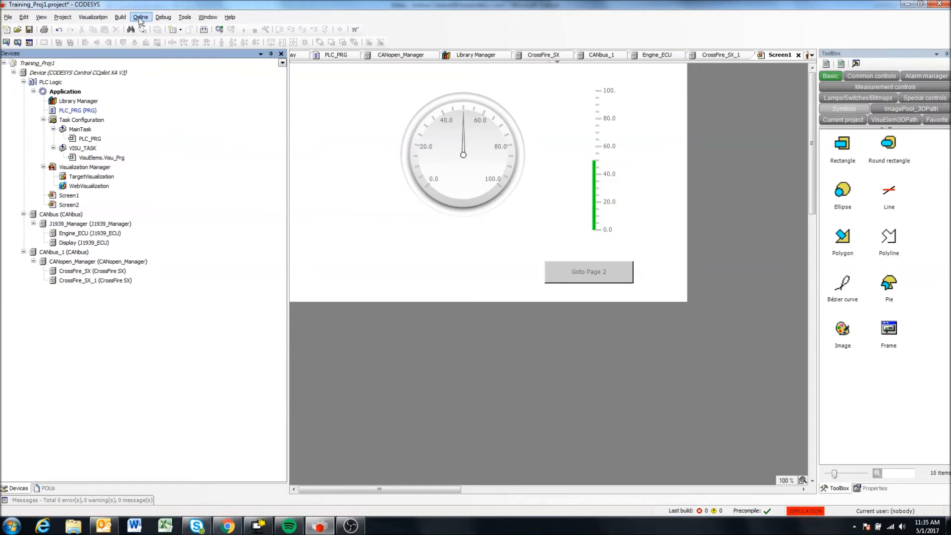
- Log in to the simulated device and check the gateway icon in the system tray
{"action": "left_click", "coordinate": [140, 17]}
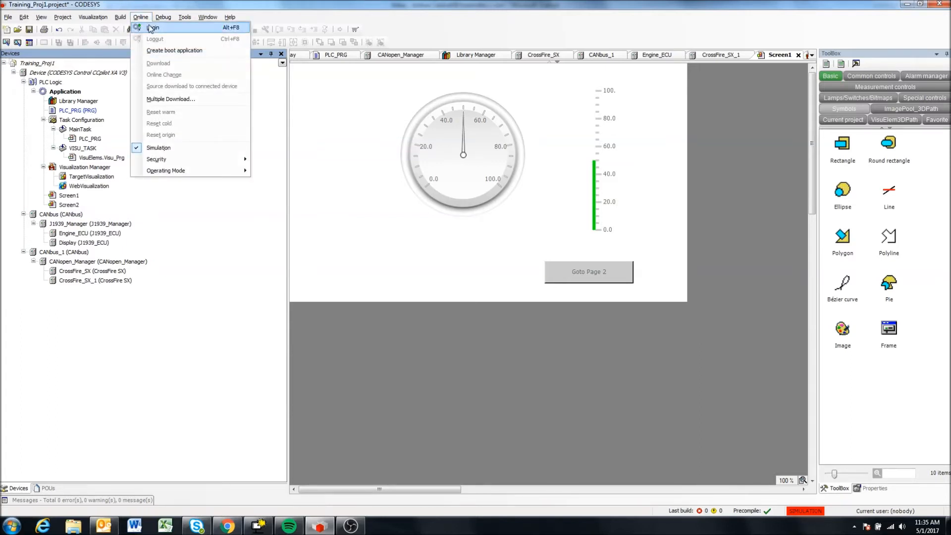
{"action": "left_click", "coordinate": [153, 27]}
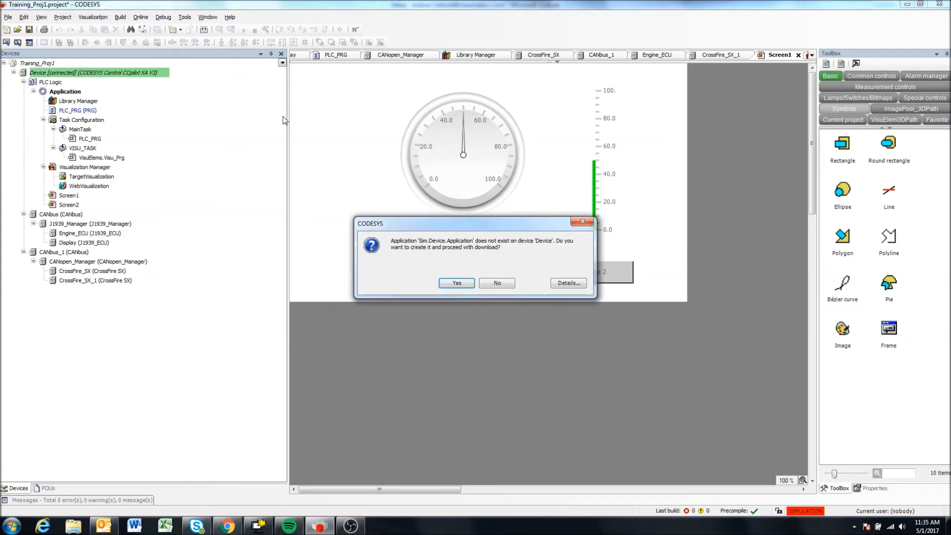
{"action": "left_click", "coordinate": [853, 525]}
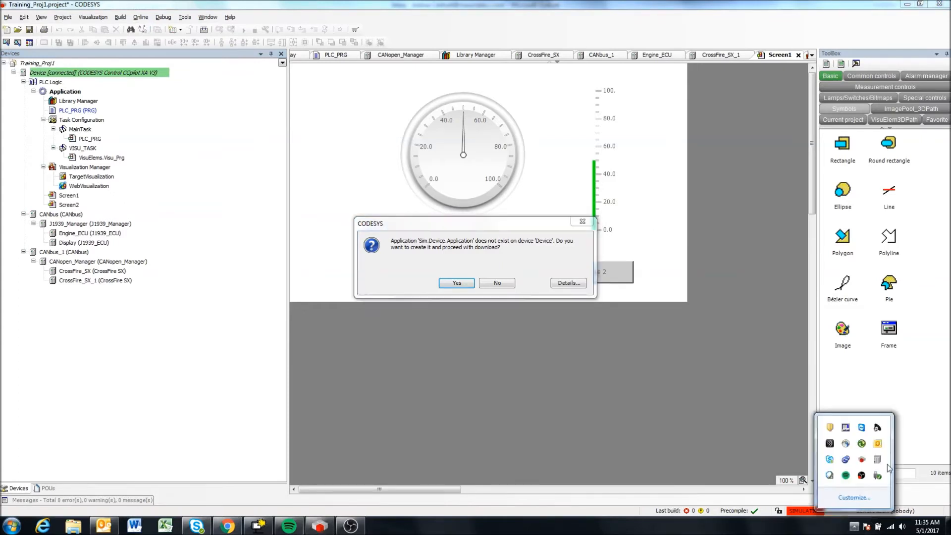
{"action": "mouse_move", "coordinate": [862, 460]}
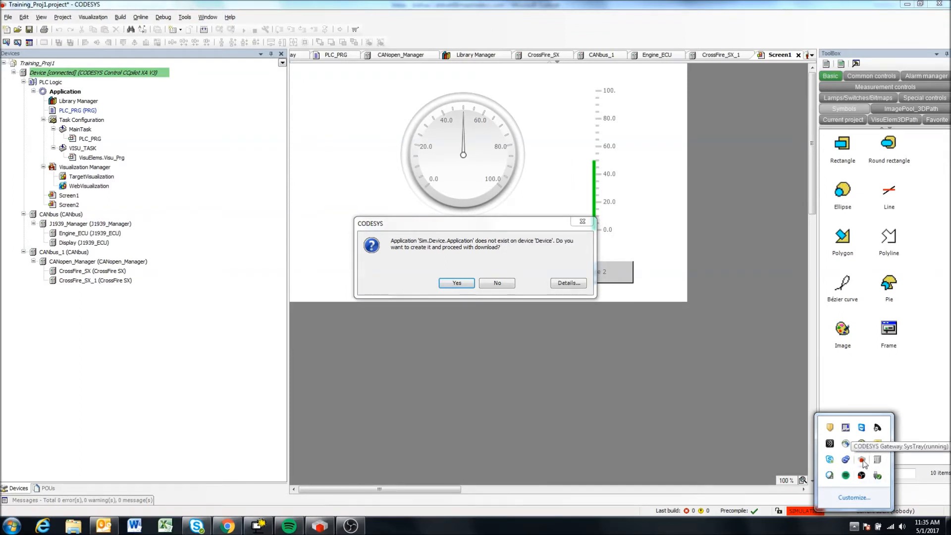
{"action": "mouse_move", "coordinate": [877, 460]}
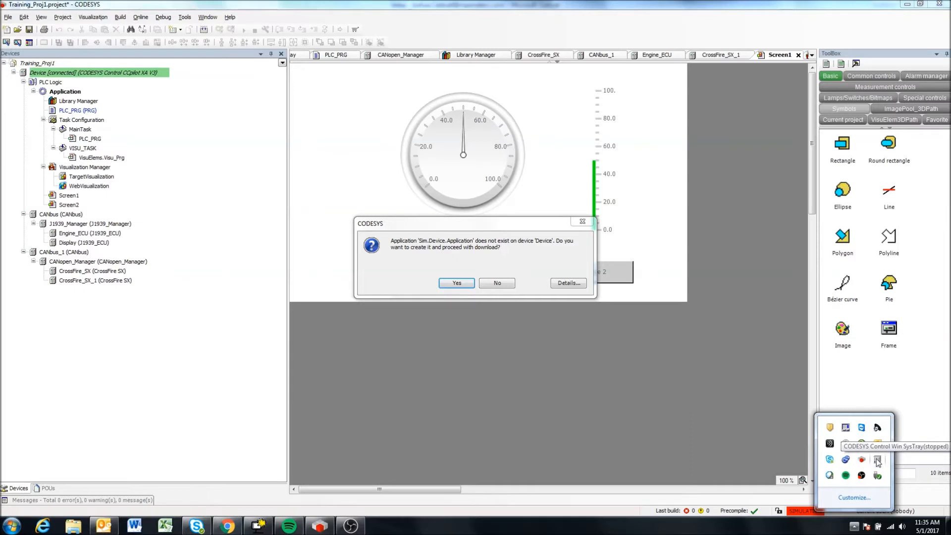
{"action": "mouse_move", "coordinate": [571, 419]}
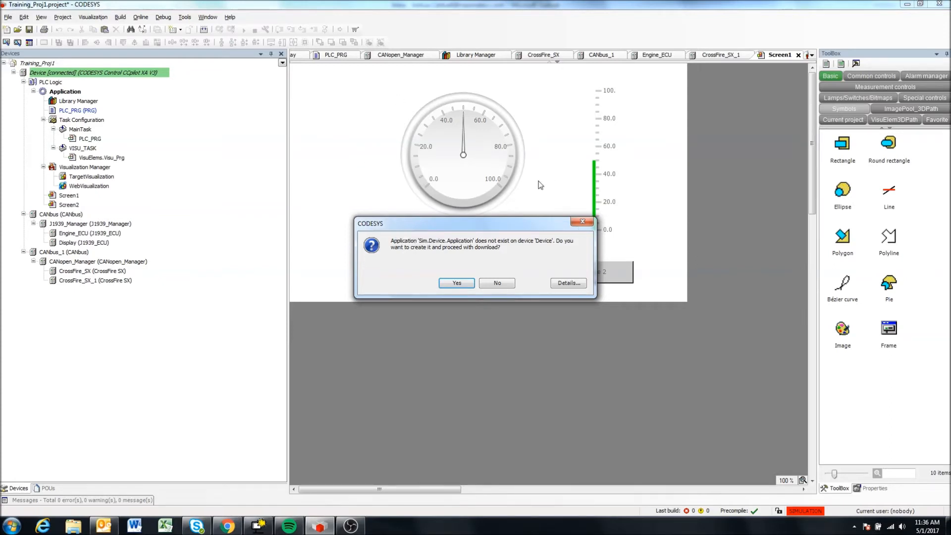
{"action": "mouse_move", "coordinate": [446, 241]}
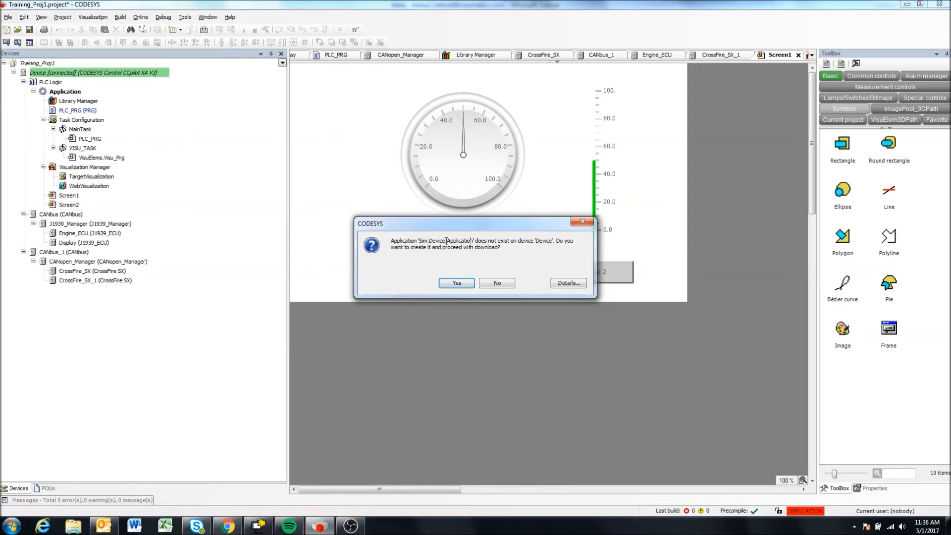
{"action": "mouse_move", "coordinate": [429, 246]}
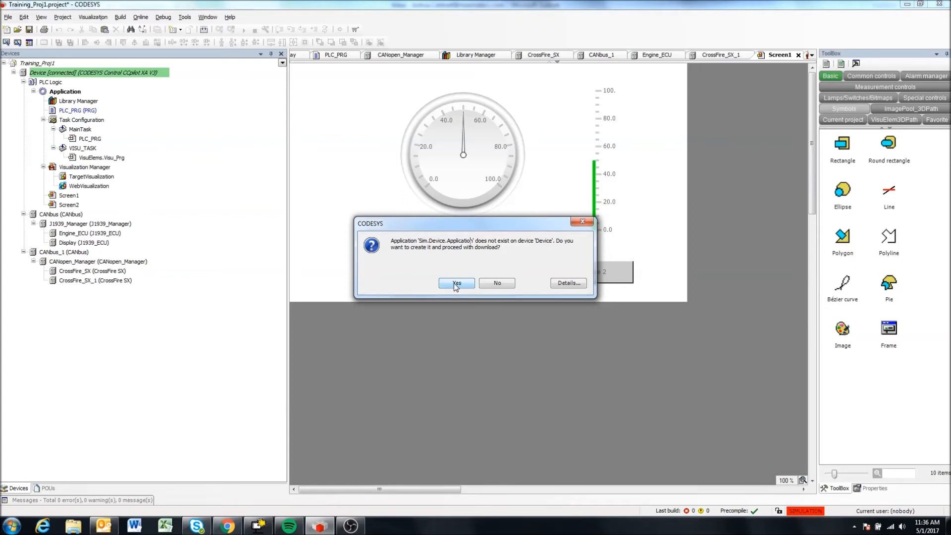
- Confirm creating and downloading the application, then review the build messages
{"action": "left_click", "coordinate": [456, 283]}
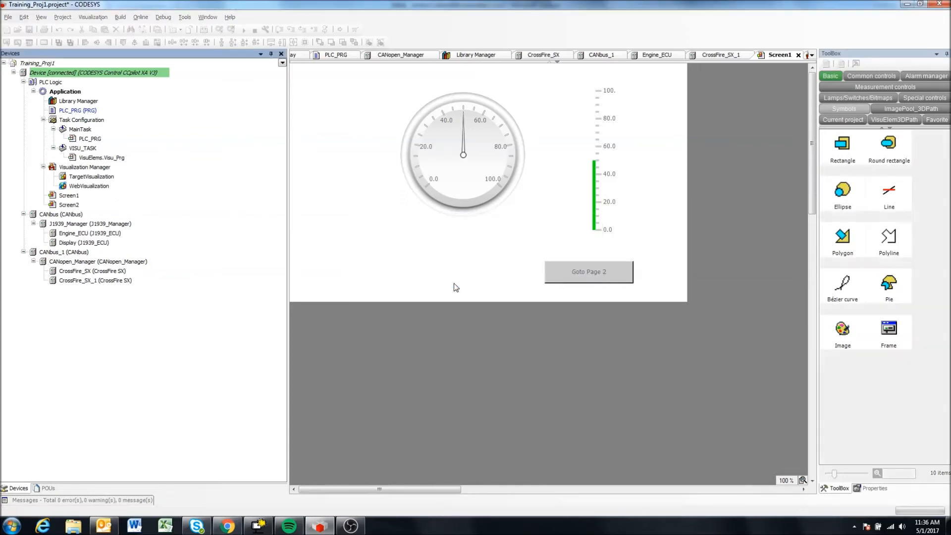
{"action": "left_click", "coordinate": [65, 91]}
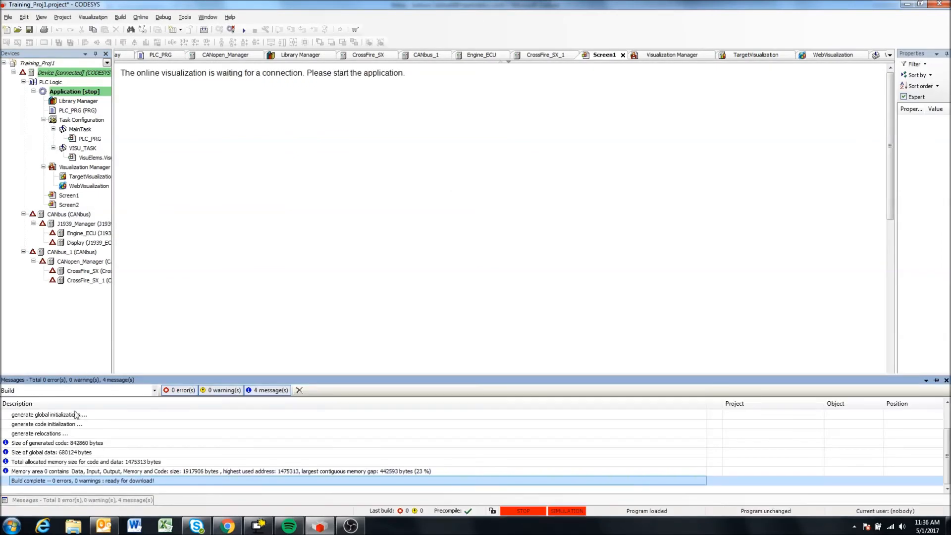
{"action": "scroll", "scroll_direction": "up", "scroll_amount": 3}
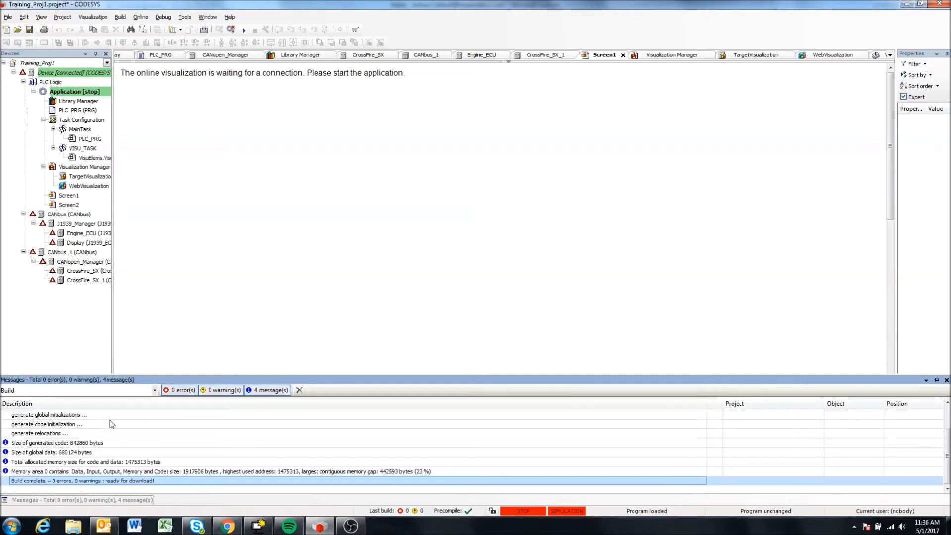
{"action": "mouse_move", "coordinate": [76, 462]}
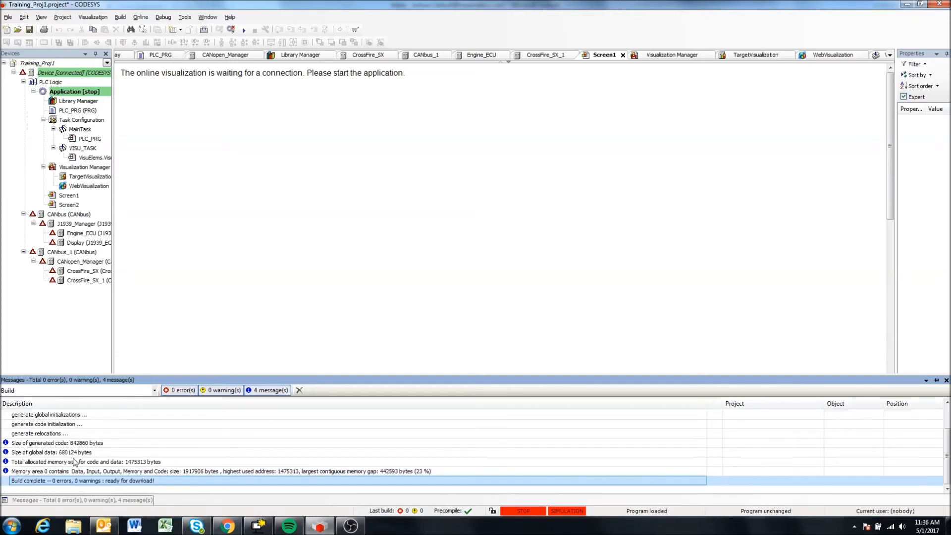
{"action": "mouse_move", "coordinate": [91, 458]}
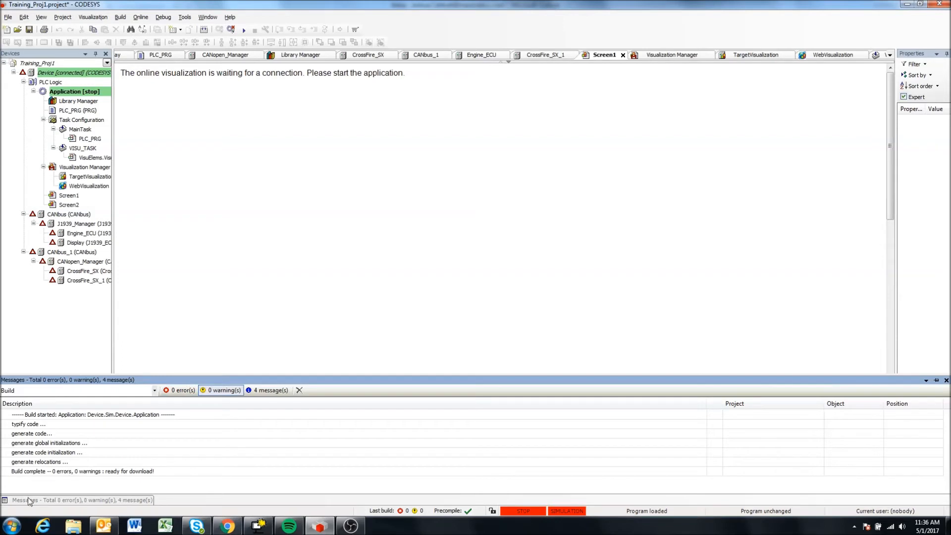
{"action": "mouse_move", "coordinate": [924, 382]}
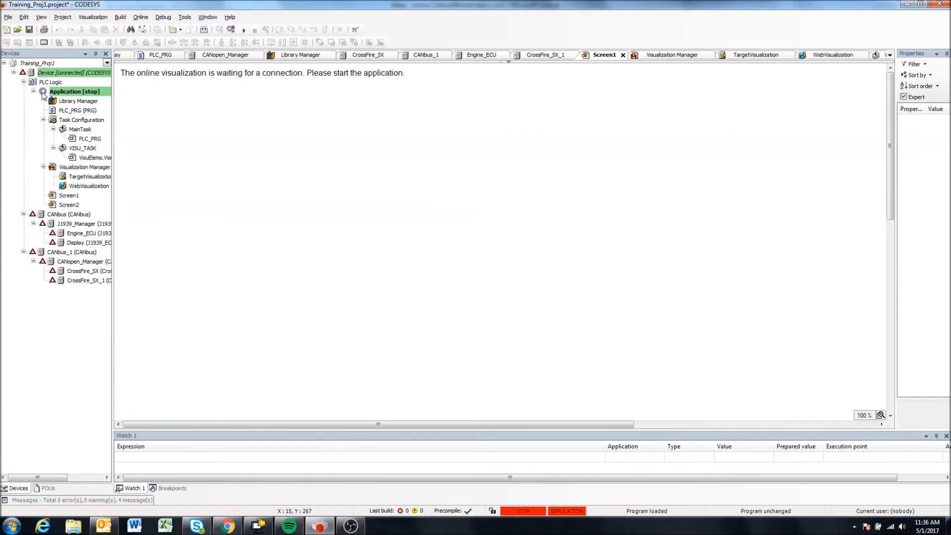
{"action": "mouse_move", "coordinate": [77, 68]}
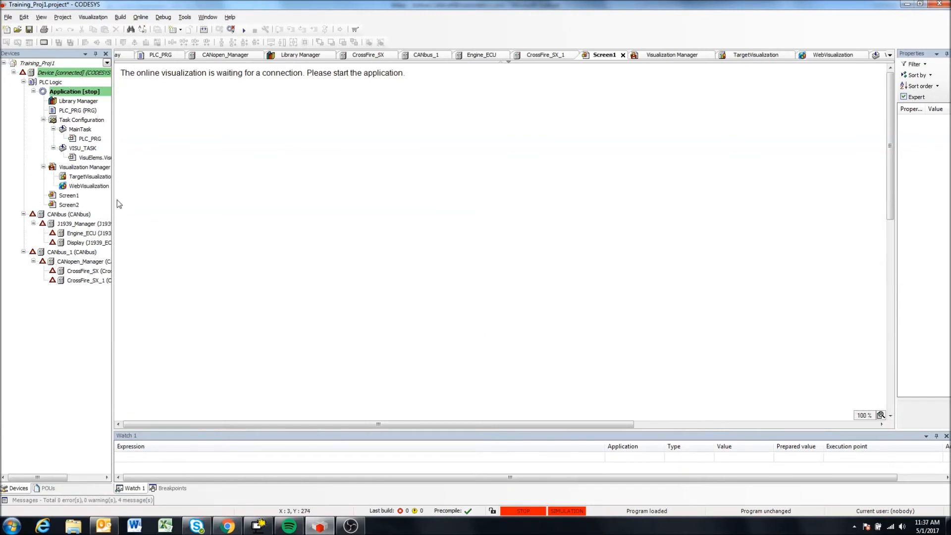
{"action": "mouse_move", "coordinate": [550, 519]}
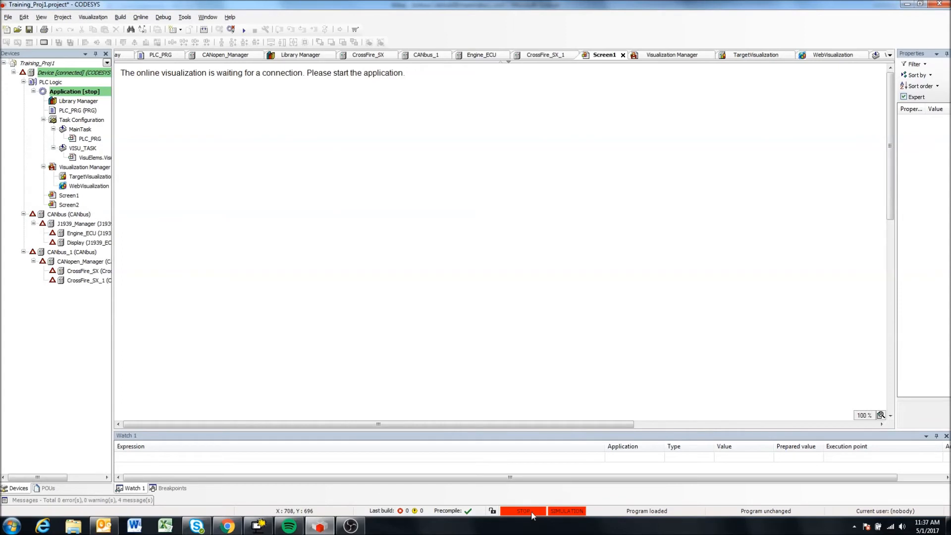
{"action": "mouse_move", "coordinate": [382, 229]}
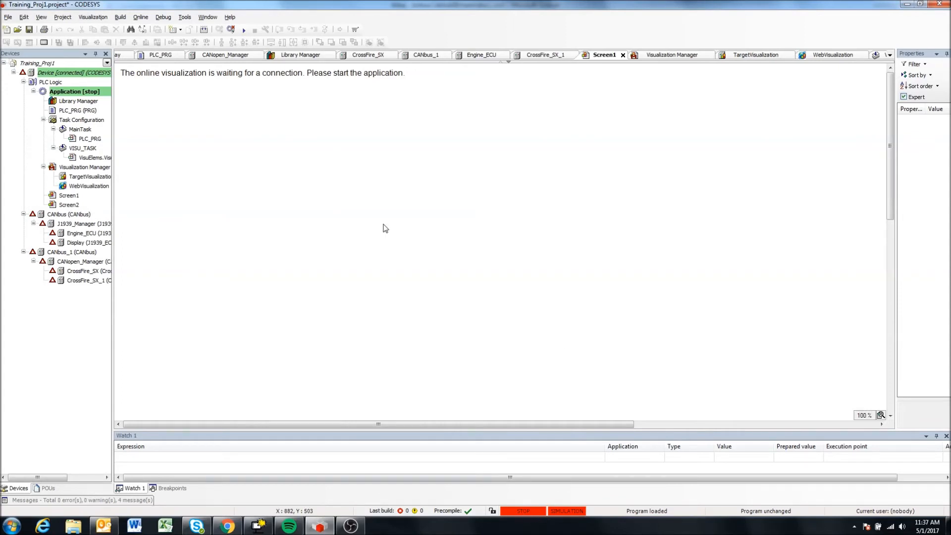
{"action": "mouse_move", "coordinate": [179, 5]}
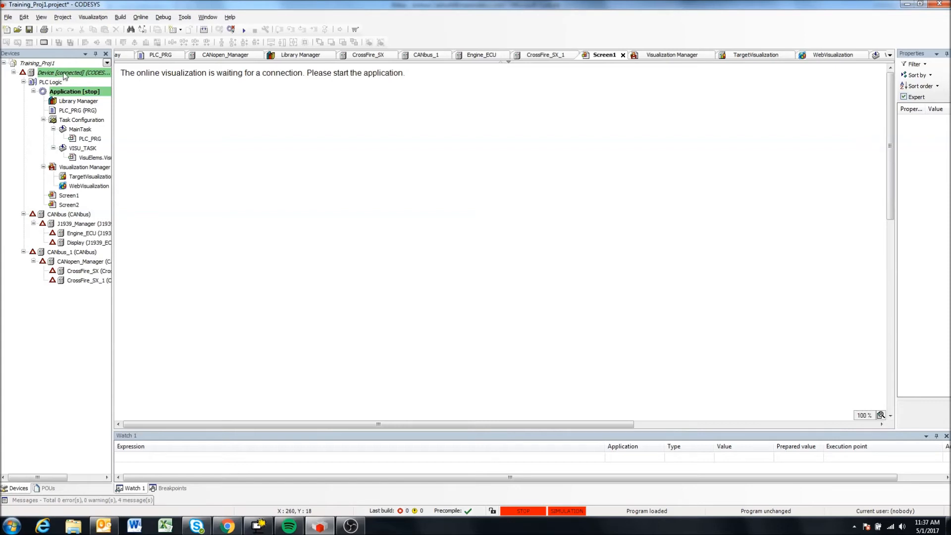
{"action": "left_click", "coordinate": [68, 214]}
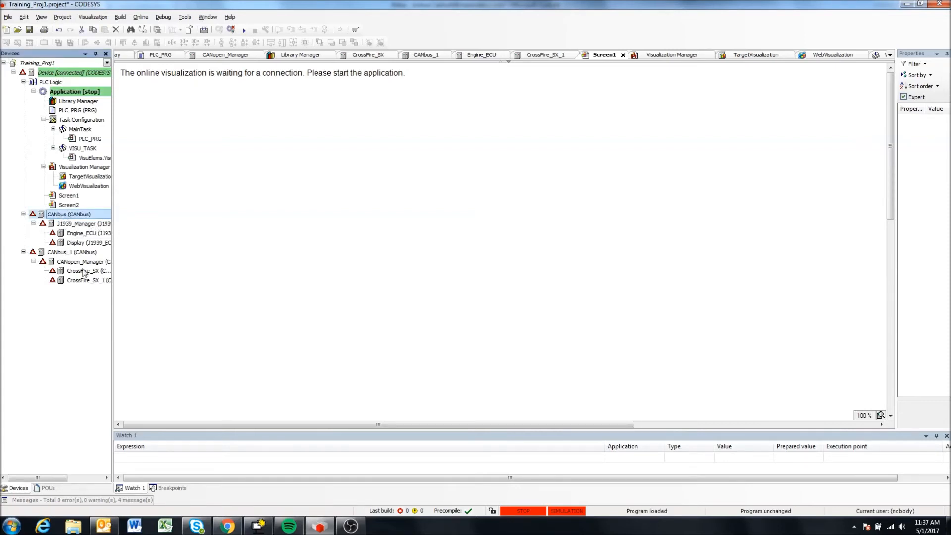
{"action": "mouse_move", "coordinate": [85, 271]}
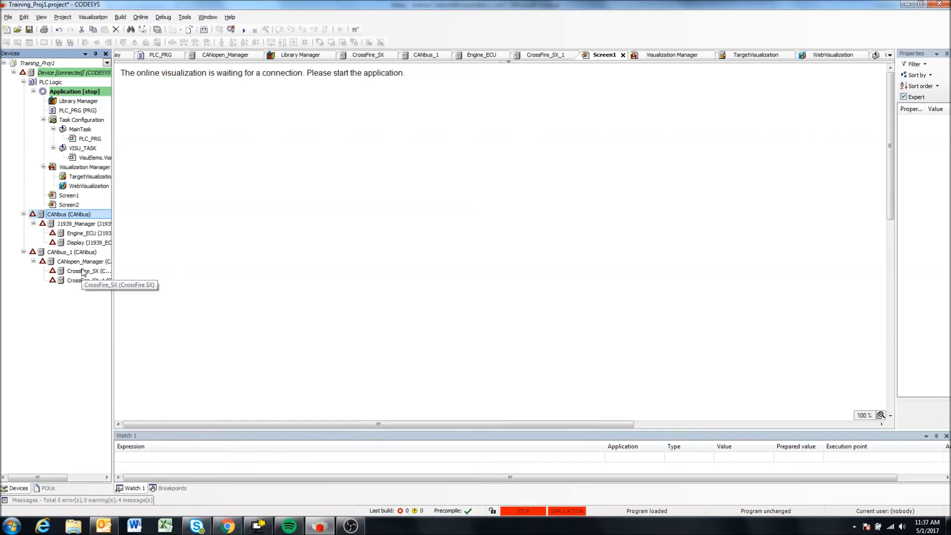
{"action": "mouse_move", "coordinate": [36, 182]}
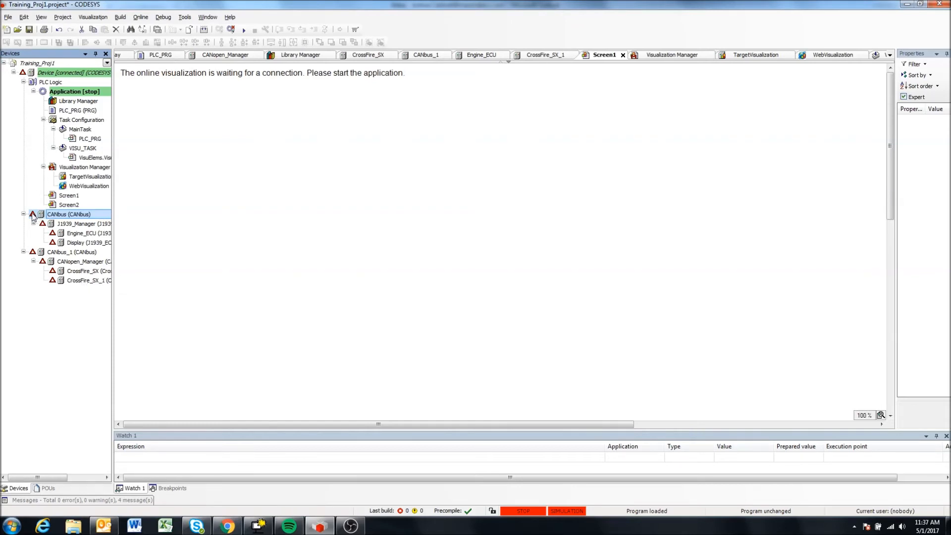
{"action": "left_click", "coordinate": [33, 214]}
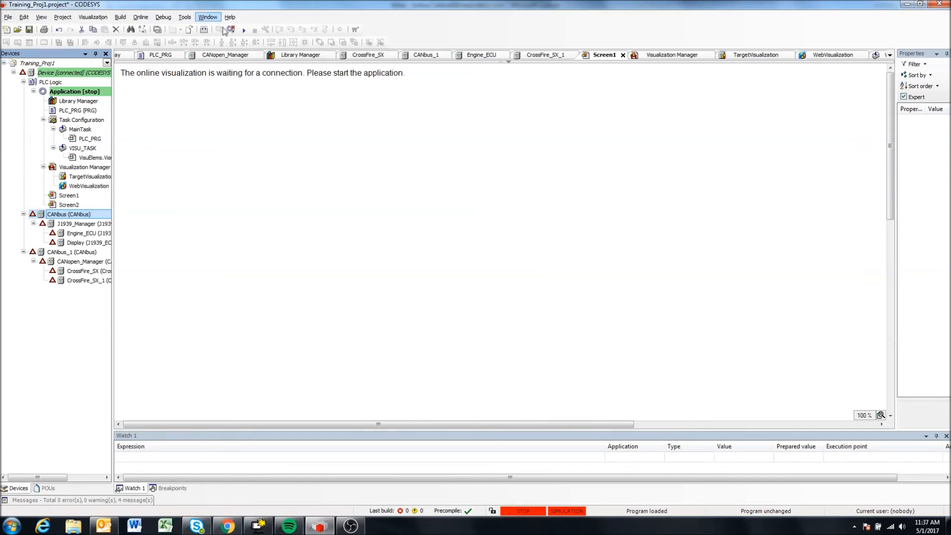
{"action": "mouse_move", "coordinate": [136, 48]}
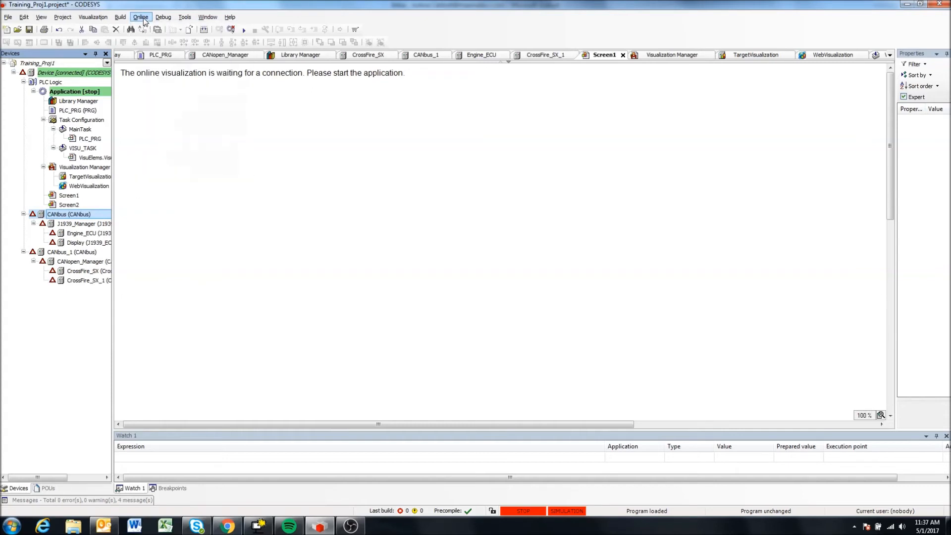
- Start the application in simulation and open the Screen1 visualization
{"action": "left_click", "coordinate": [140, 16]}
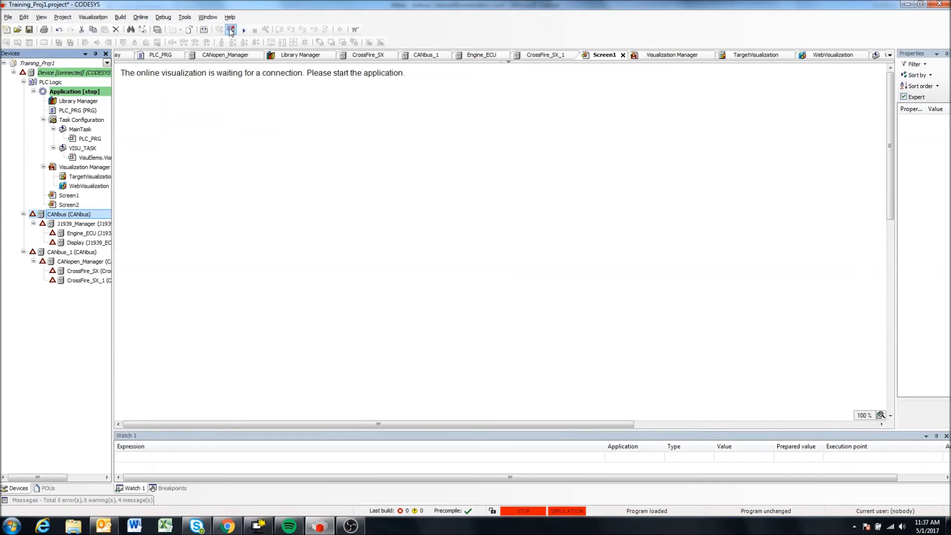
{"action": "mouse_move", "coordinate": [231, 29]}
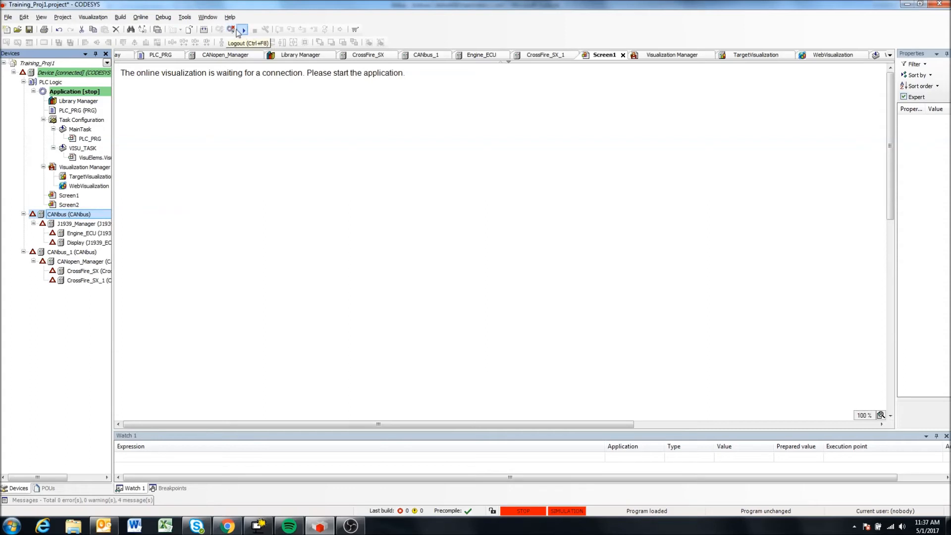
{"action": "mouse_move", "coordinate": [241, 30]}
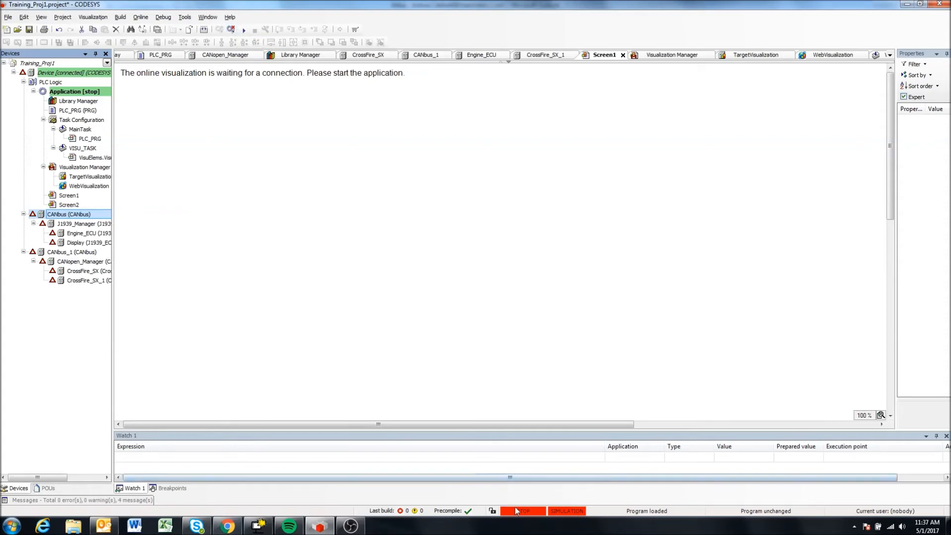
{"action": "mouse_move", "coordinate": [243, 30]}
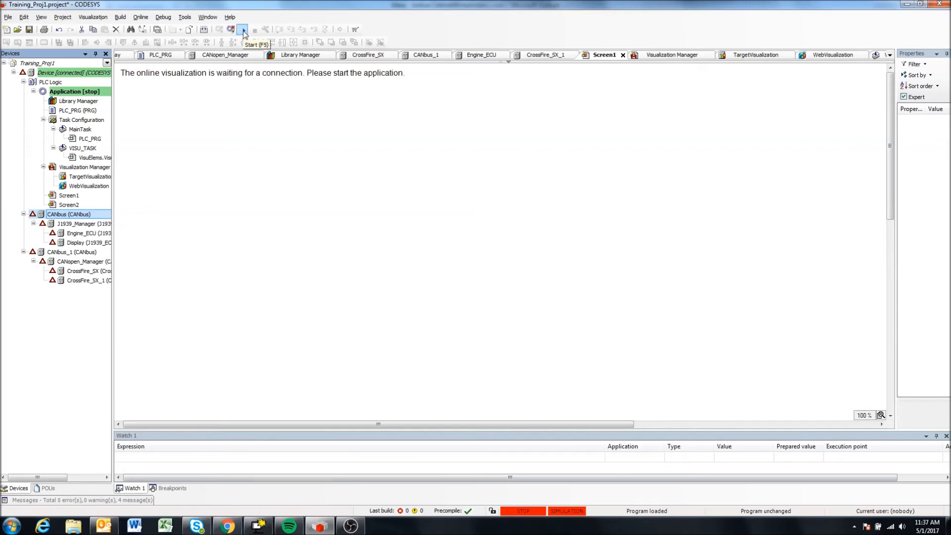
{"action": "left_click", "coordinate": [242, 29]}
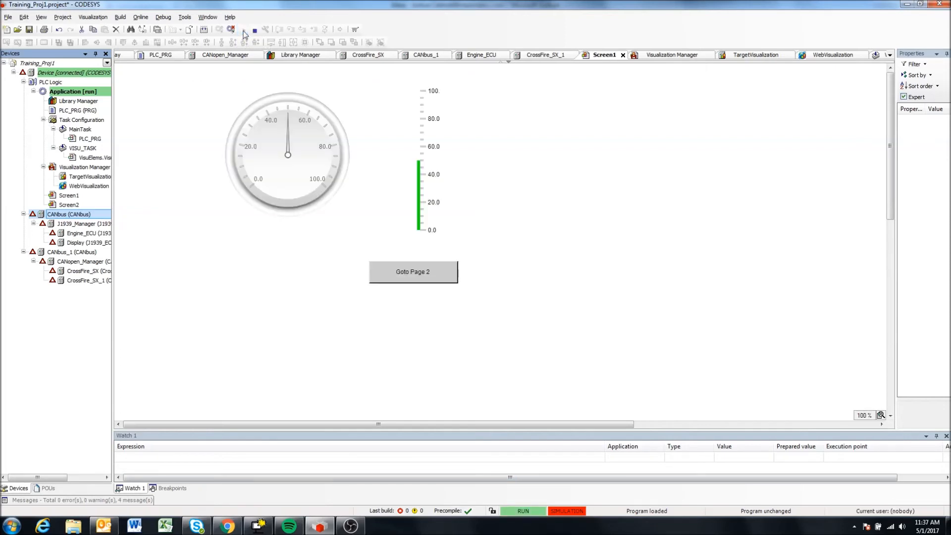
{"action": "mouse_move", "coordinate": [237, 90]}
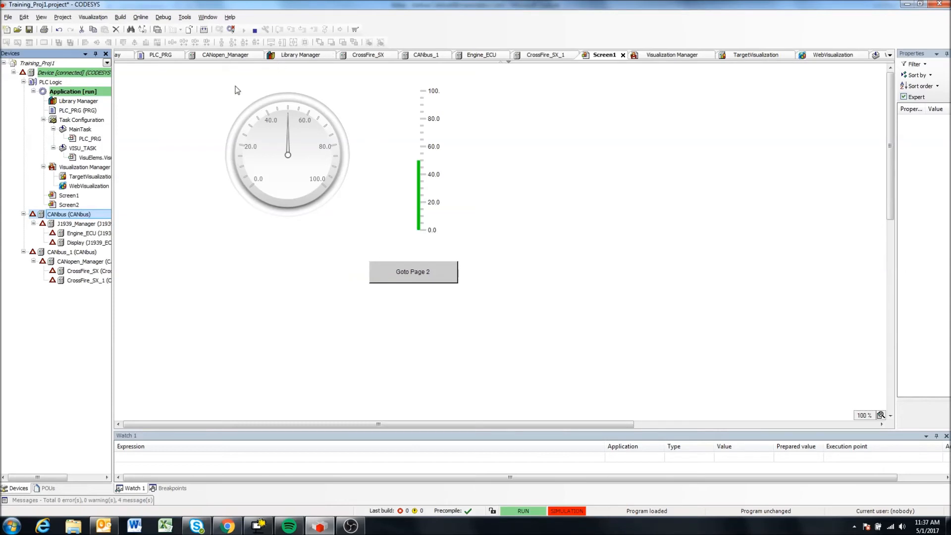
{"action": "mouse_move", "coordinate": [264, 112]}
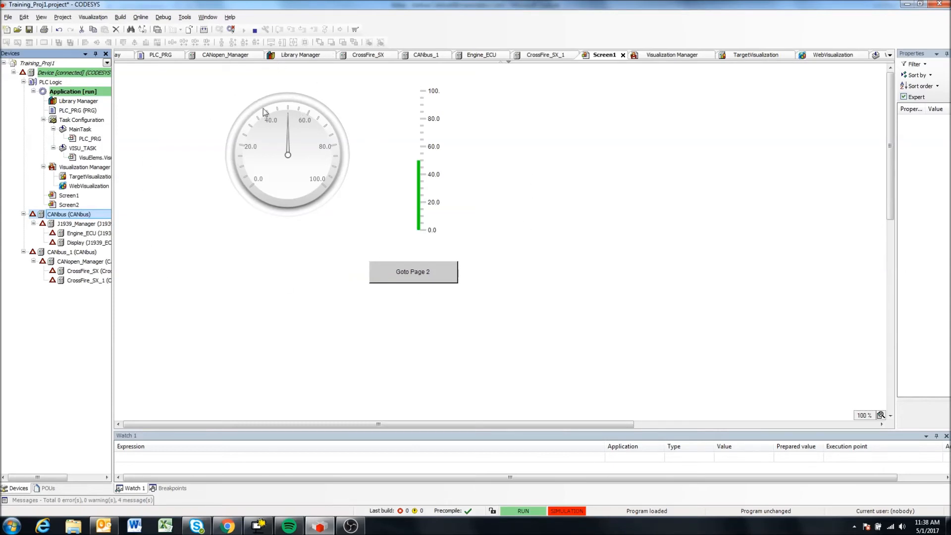
{"action": "mouse_move", "coordinate": [293, 219]}
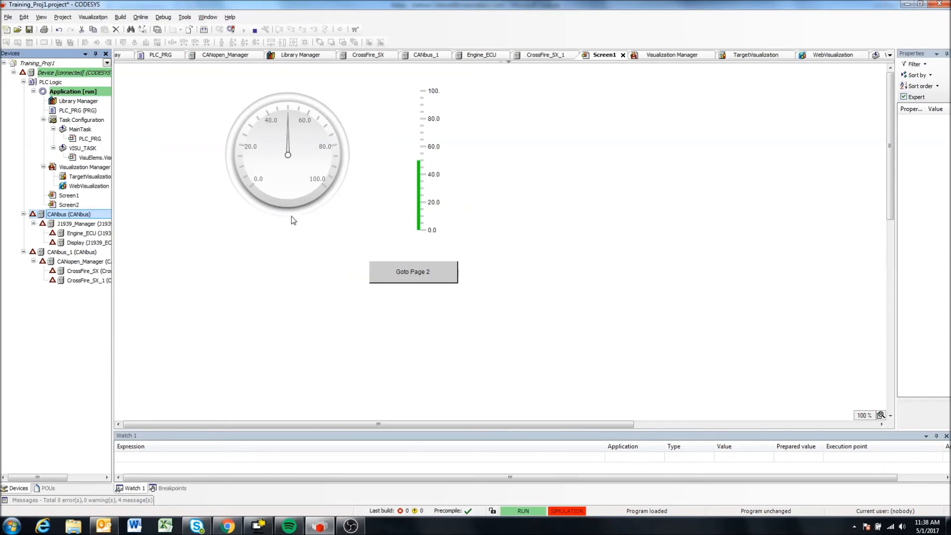
{"action": "mouse_move", "coordinate": [66, 201]}
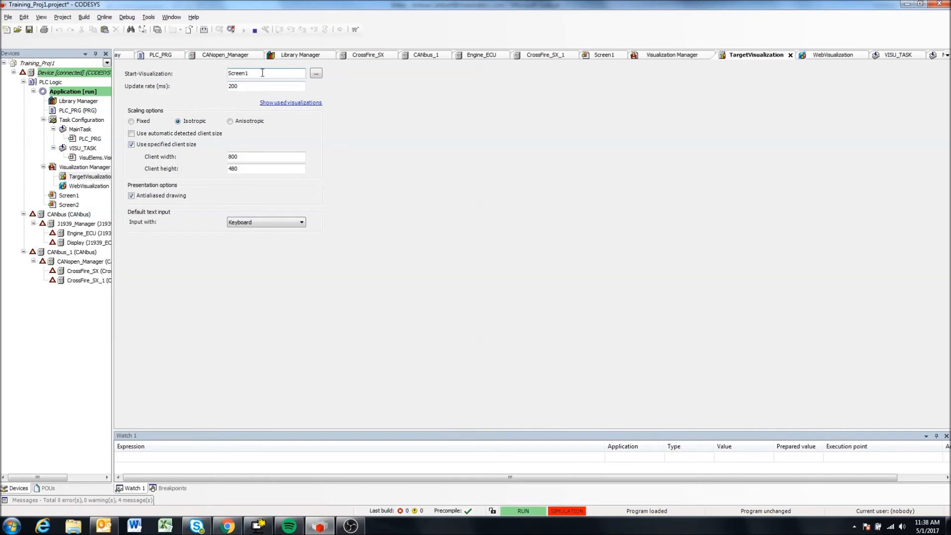
{"action": "left_click", "coordinate": [69, 194]}
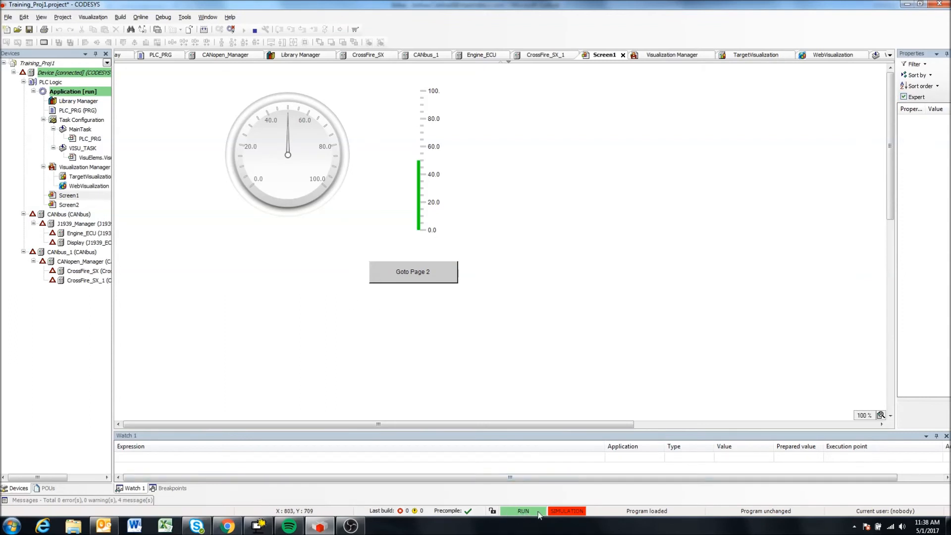
{"action": "mouse_move", "coordinate": [389, 284]}
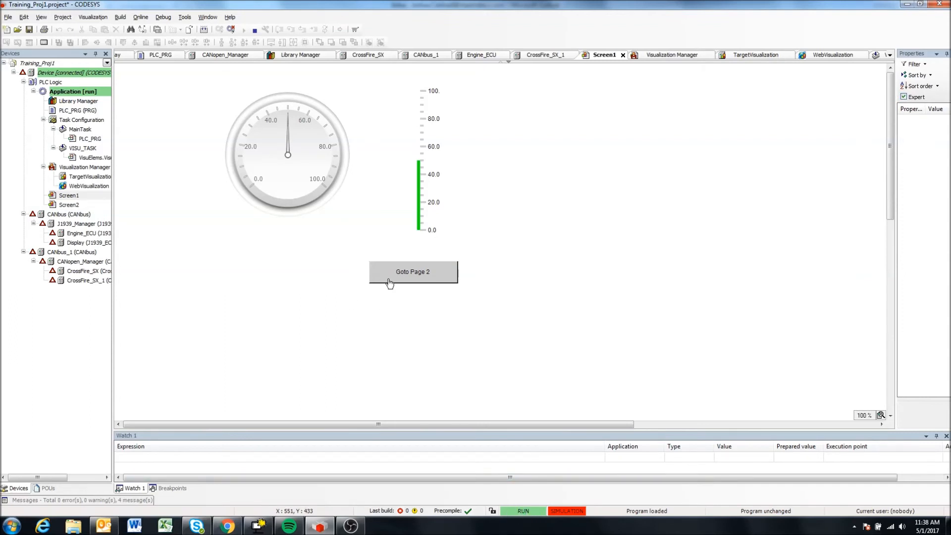
- Toggle the live visualization between Screen1 and Screen2 three times, ending on Screen1
{"action": "left_click", "coordinate": [412, 271]}
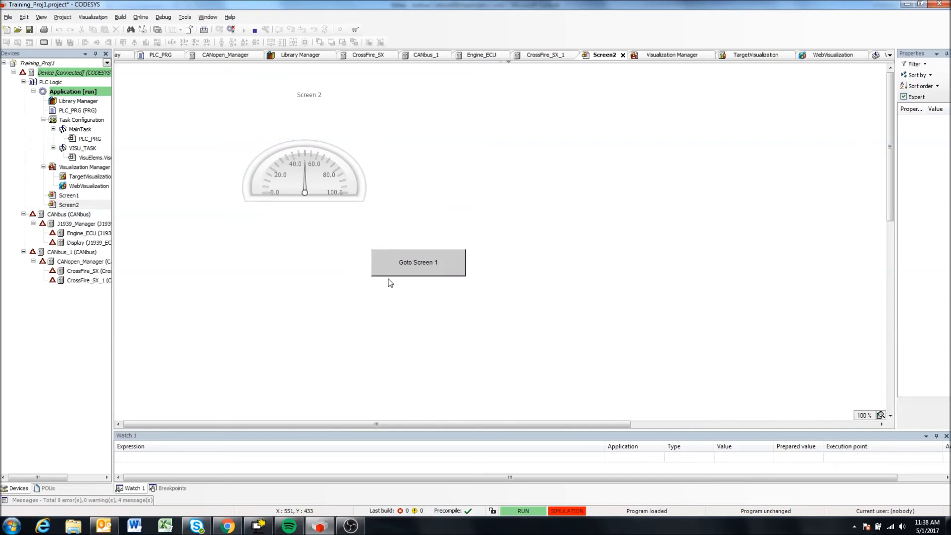
{"action": "mouse_move", "coordinate": [394, 220]}
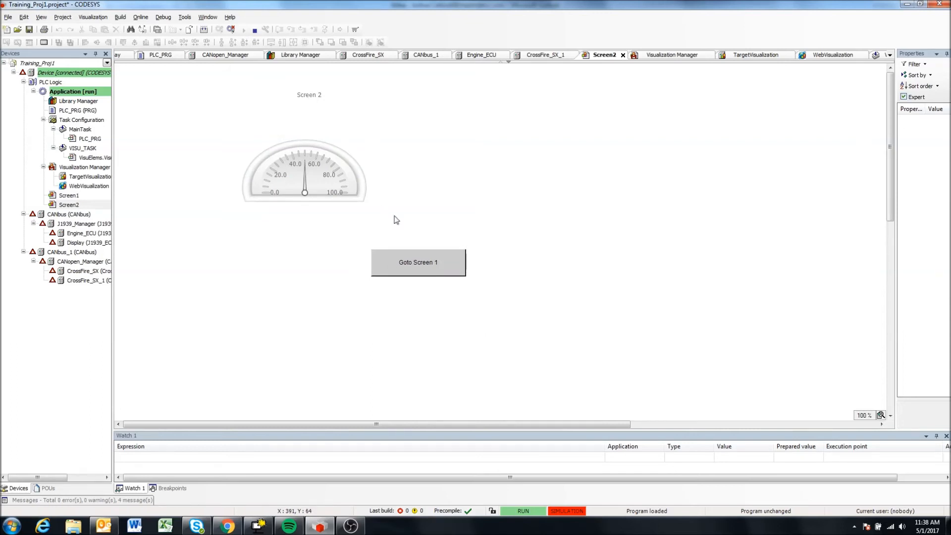
{"action": "left_click", "coordinate": [417, 262]}
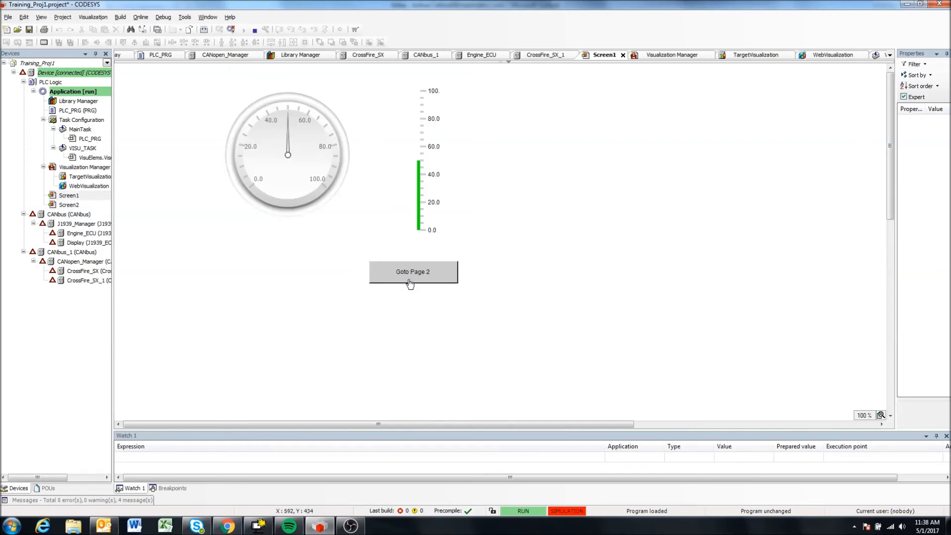
{"action": "left_click", "coordinate": [413, 271]}
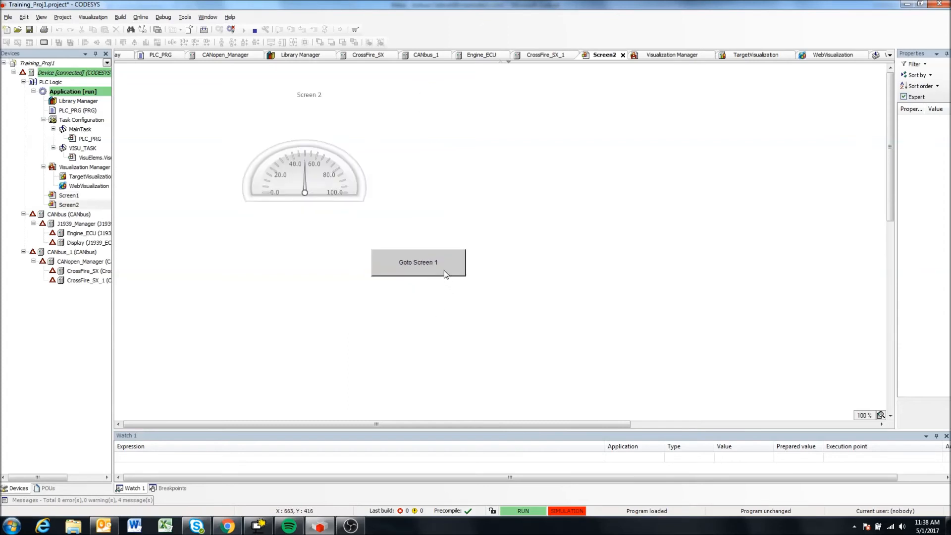
{"action": "left_click", "coordinate": [417, 262]}
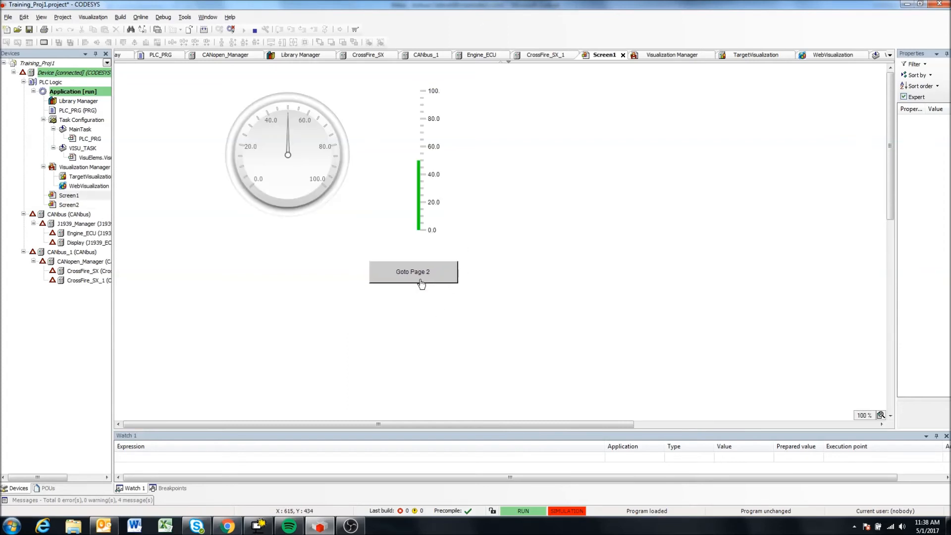
{"action": "left_click", "coordinate": [413, 271]}
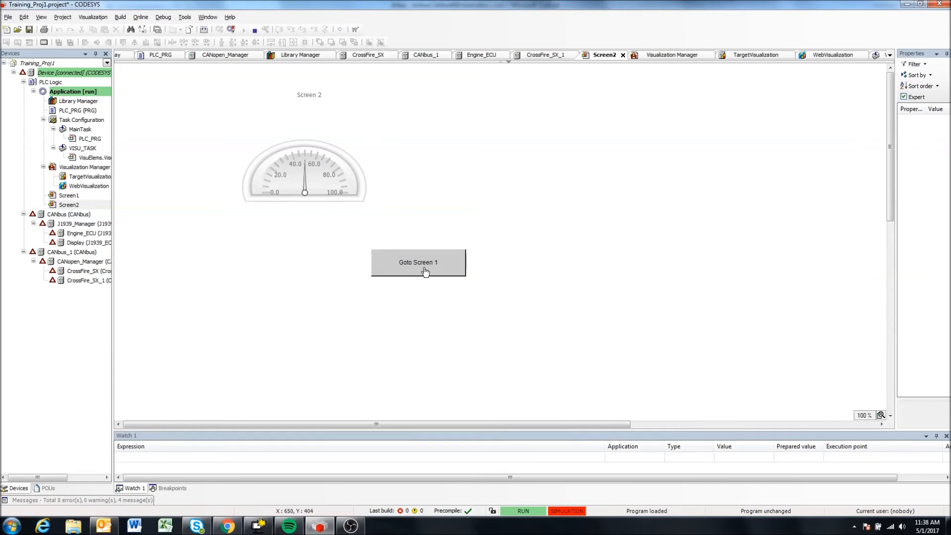
{"action": "mouse_move", "coordinate": [423, 272]}
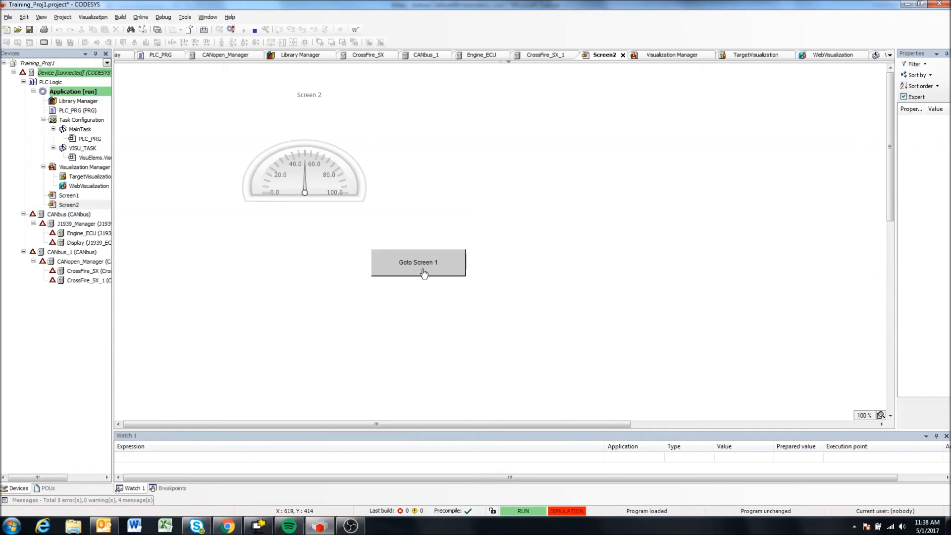
{"action": "mouse_move", "coordinate": [403, 283]}
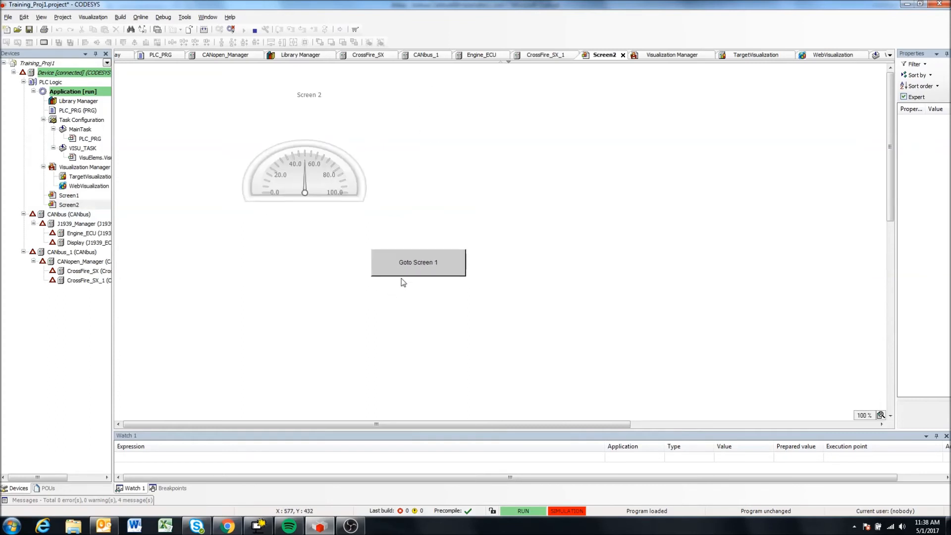
{"action": "left_click", "coordinate": [417, 262]}
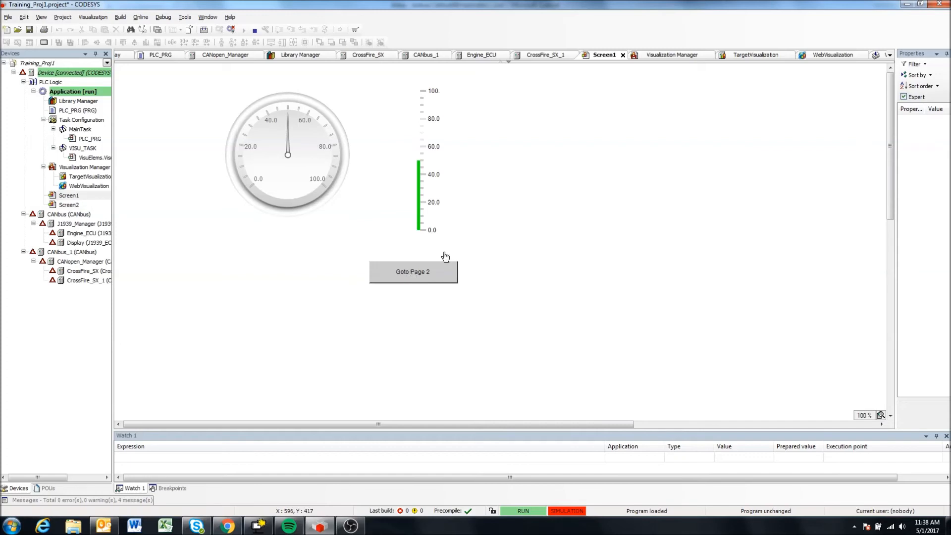
{"action": "mouse_move", "coordinate": [91, 113]}
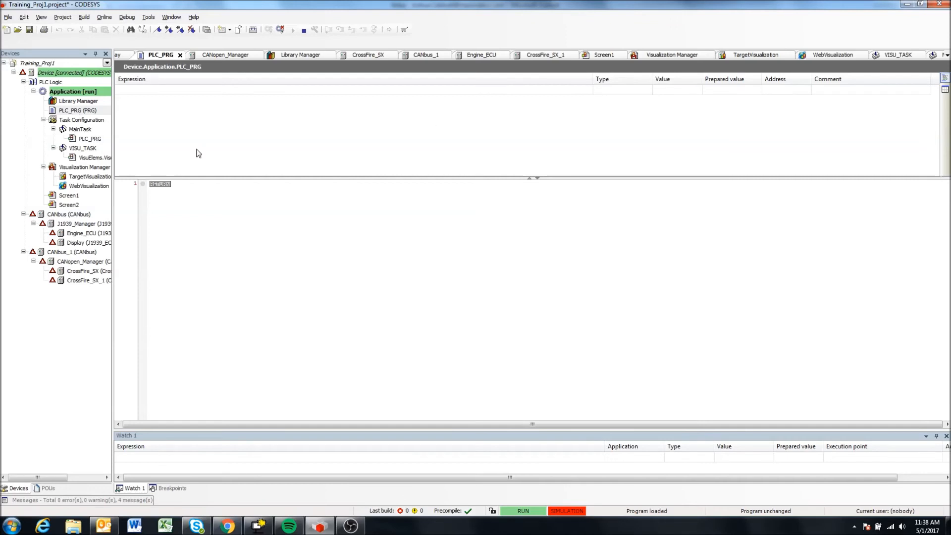
{"action": "mouse_move", "coordinate": [3, 119]}
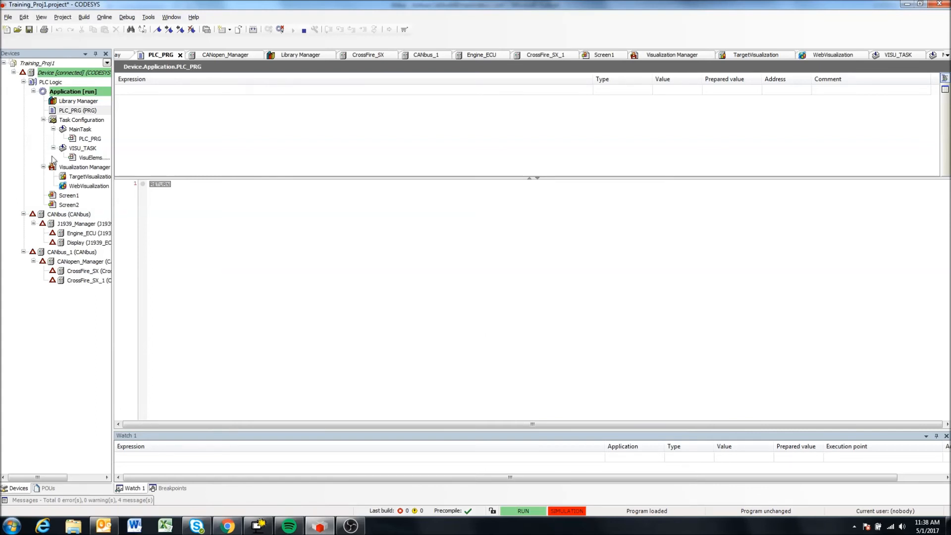
{"action": "mouse_move", "coordinate": [80, 120]}
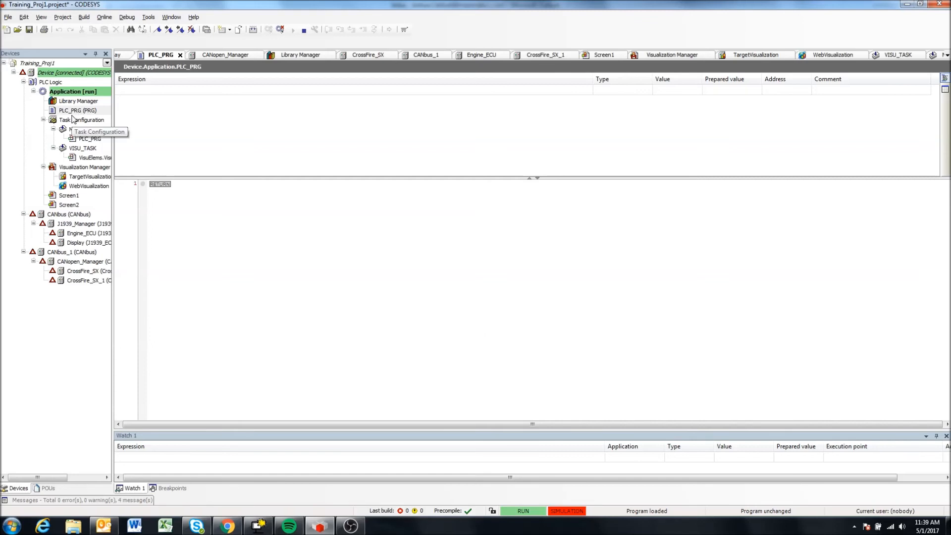
{"action": "left_click", "coordinate": [604, 55]}
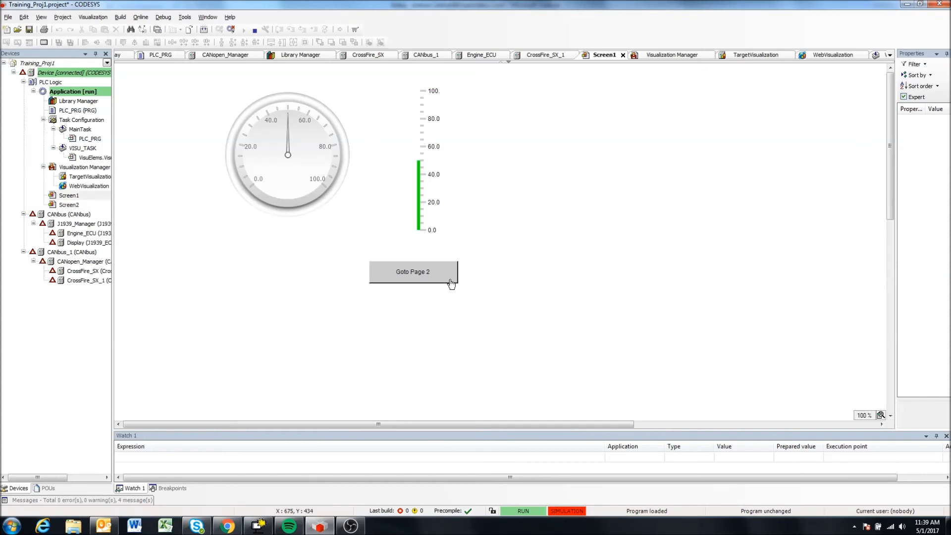
{"action": "double_click", "coordinate": [78, 110]}
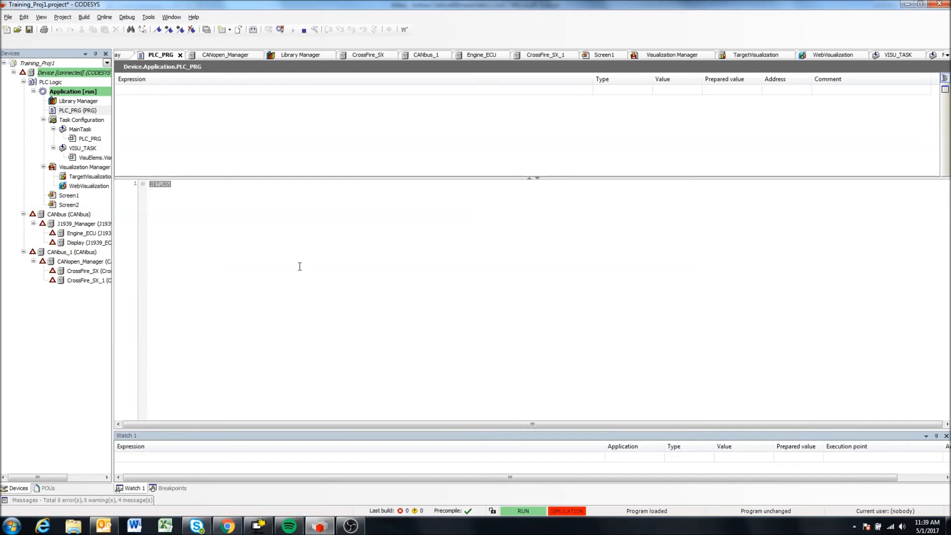
{"action": "mouse_move", "coordinate": [294, 109]}
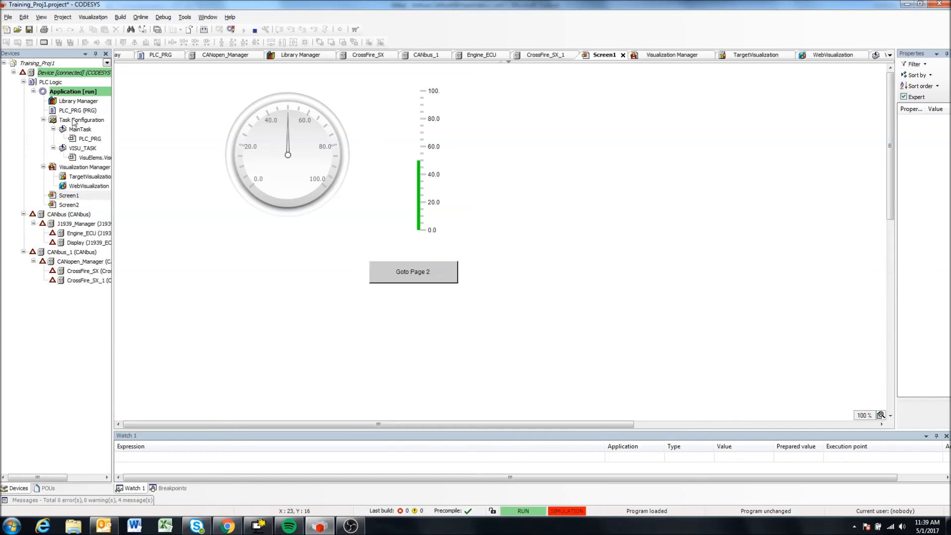
{"action": "left_click", "coordinate": [78, 111]}
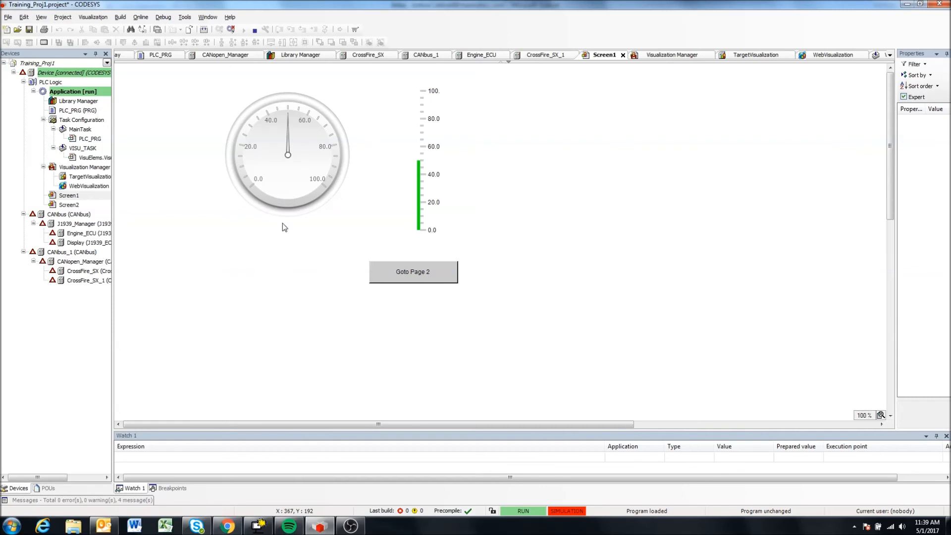
{"action": "mouse_move", "coordinate": [437, 204]}
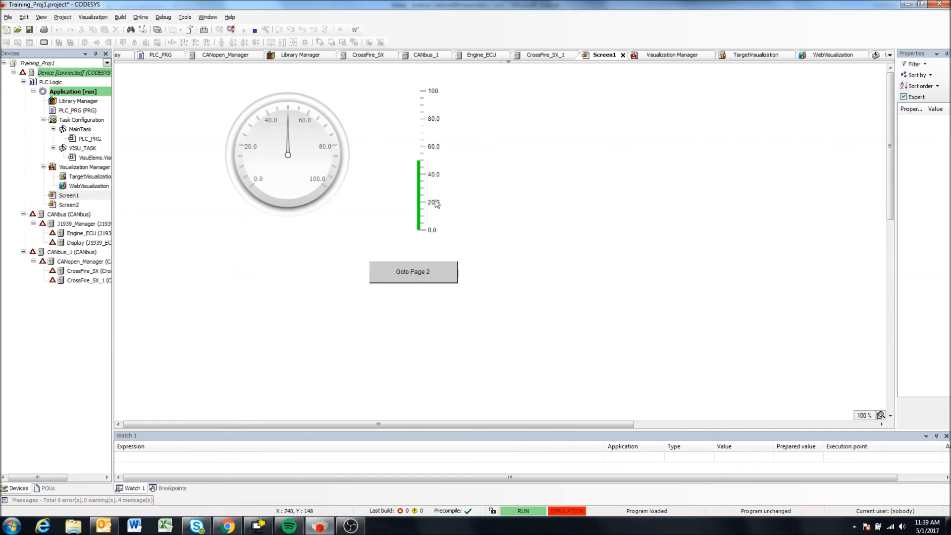
{"action": "left_click", "coordinate": [413, 270]}
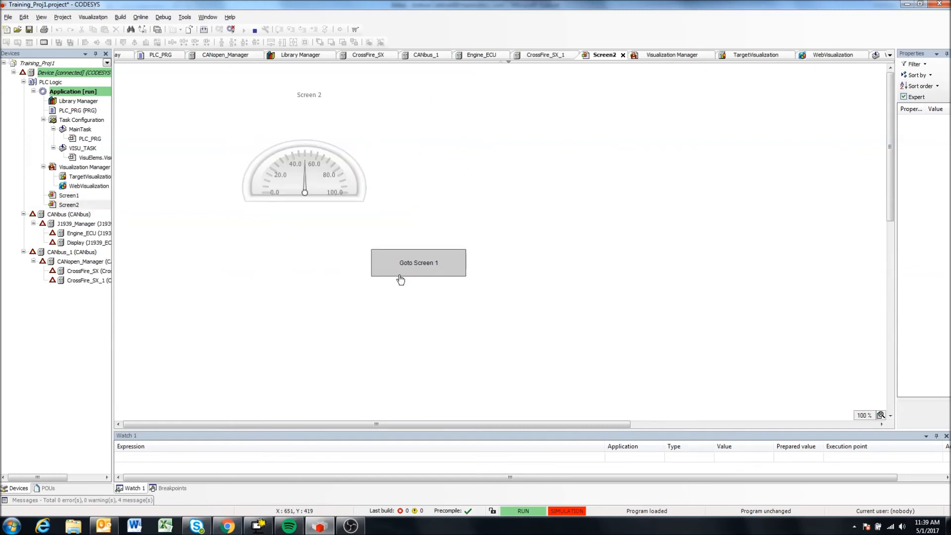
{"action": "left_click", "coordinate": [418, 262]}
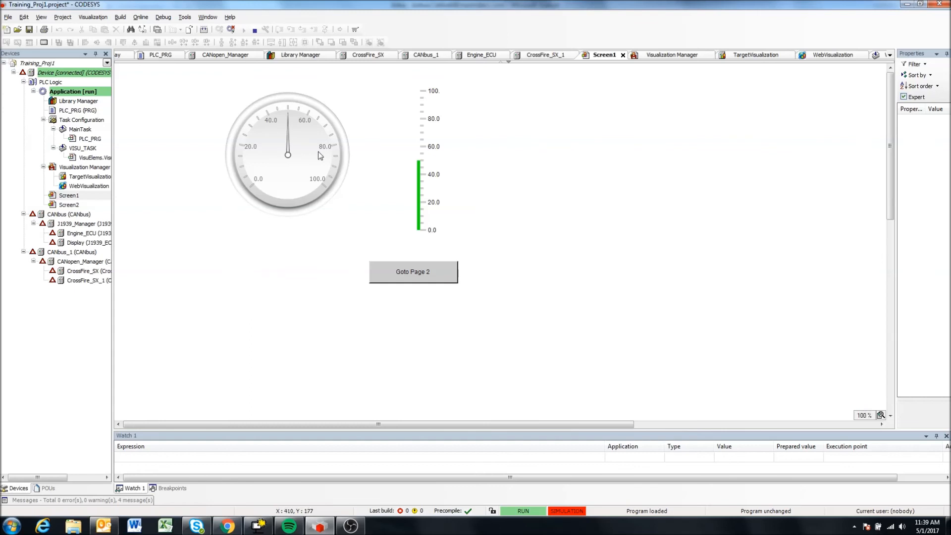
{"action": "mouse_move", "coordinate": [154, 208]}
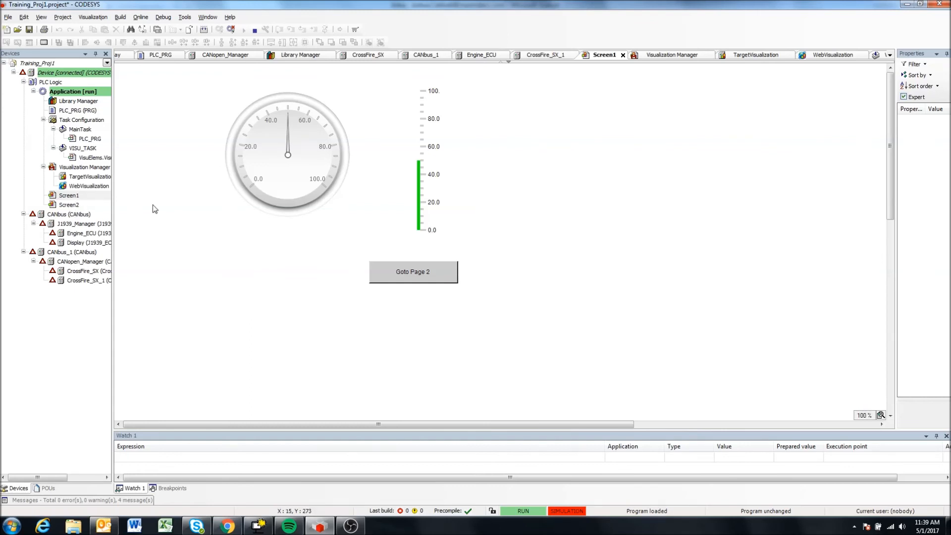
{"action": "left_click", "coordinate": [413, 271]}
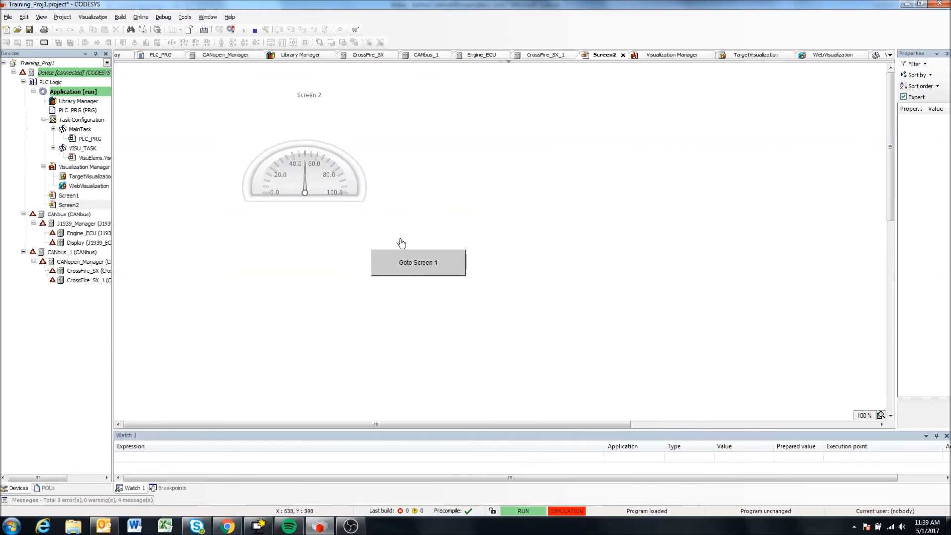
{"action": "left_click", "coordinate": [417, 262]}
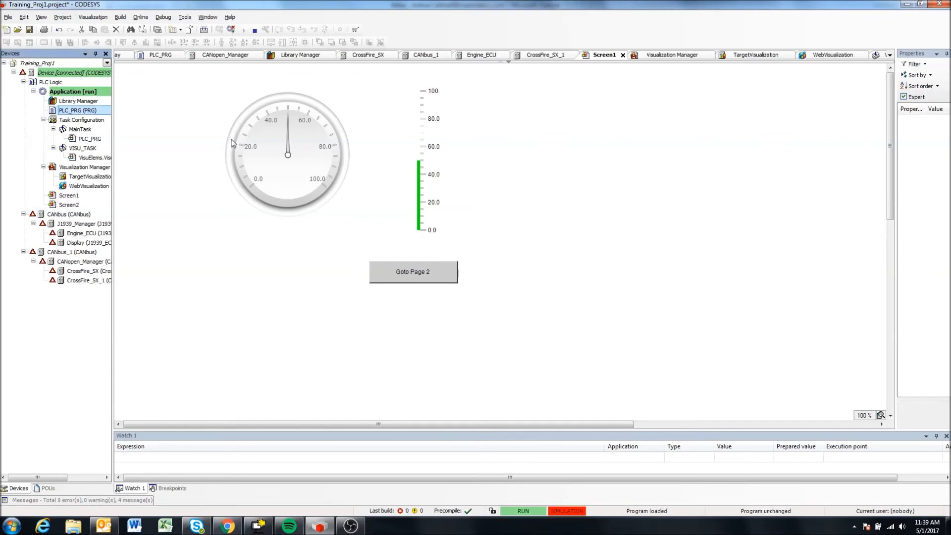
{"action": "left_click", "coordinate": [160, 54]}
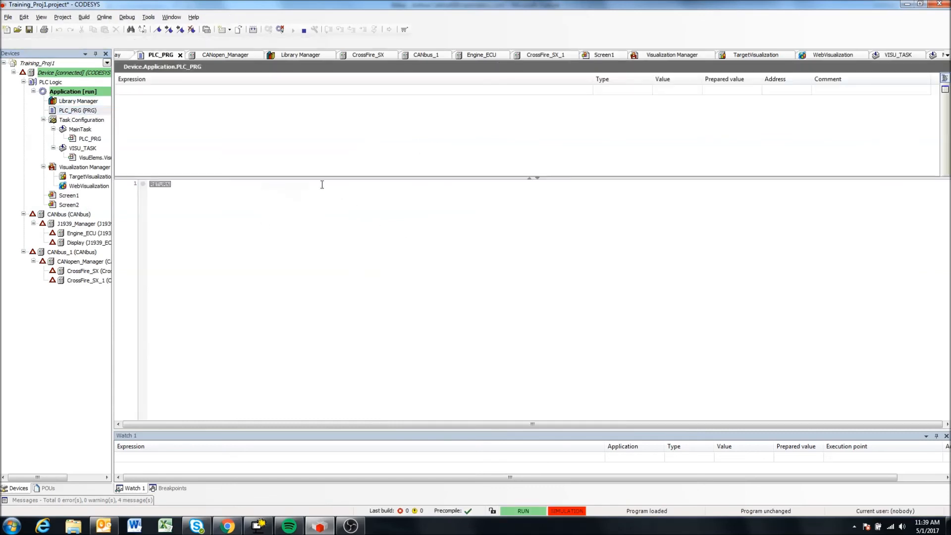
{"action": "left_click", "coordinate": [330, 241]}
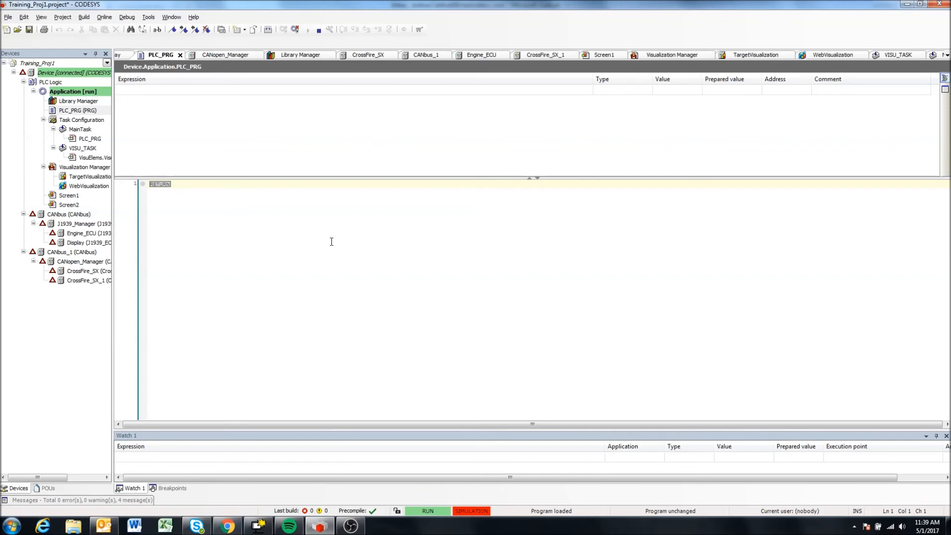
{"action": "left_click", "coordinate": [603, 55]}
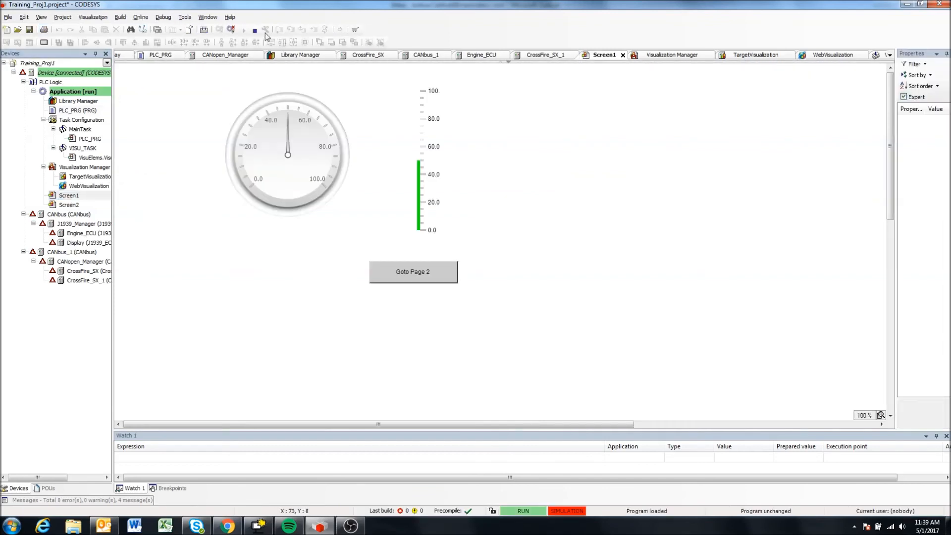
- Stop the simulated application and log out via Online > Logout
{"action": "left_click", "coordinate": [254, 29]}
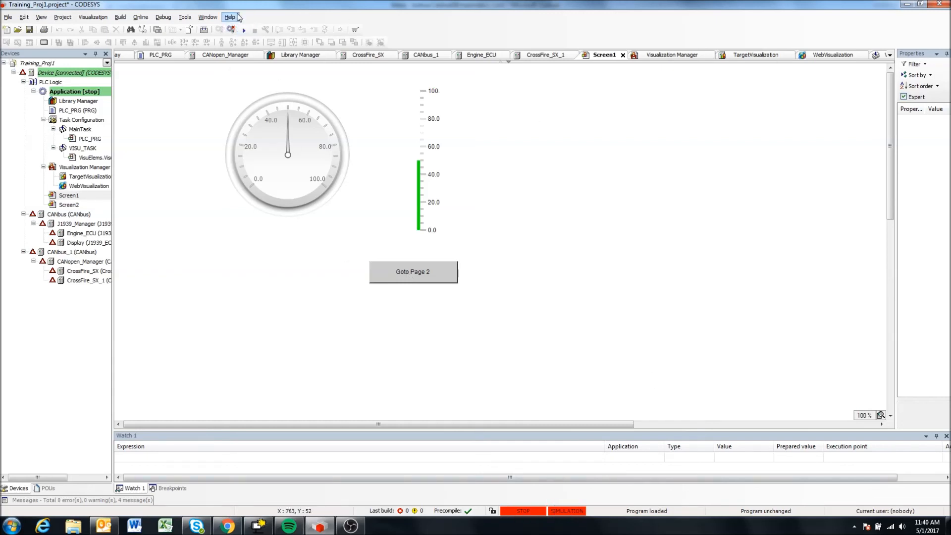
{"action": "mouse_move", "coordinate": [230, 30]}
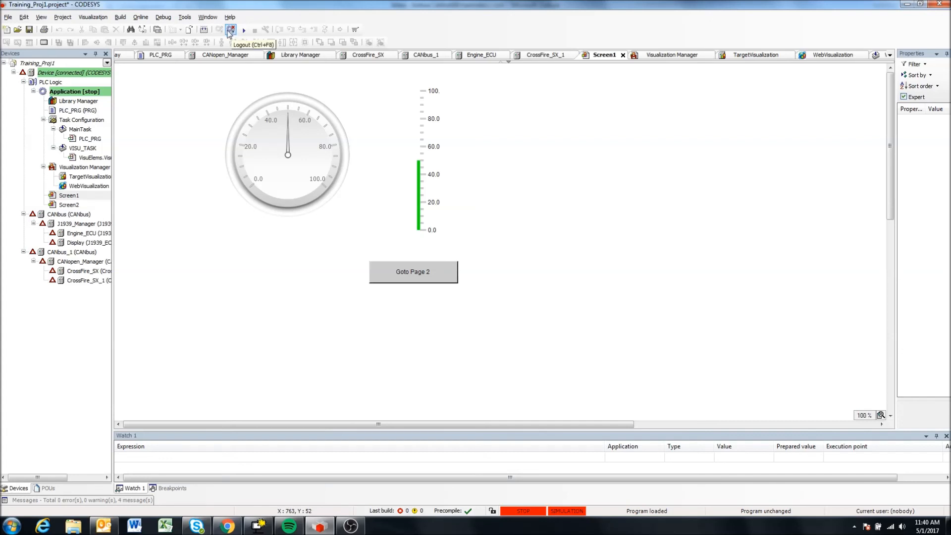
{"action": "left_click", "coordinate": [140, 17]}
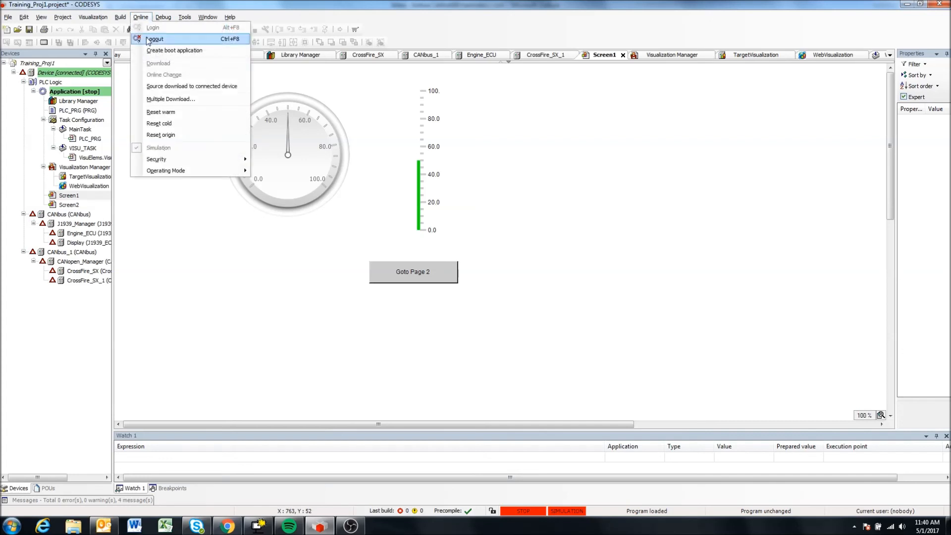
{"action": "left_click", "coordinate": [155, 39]}
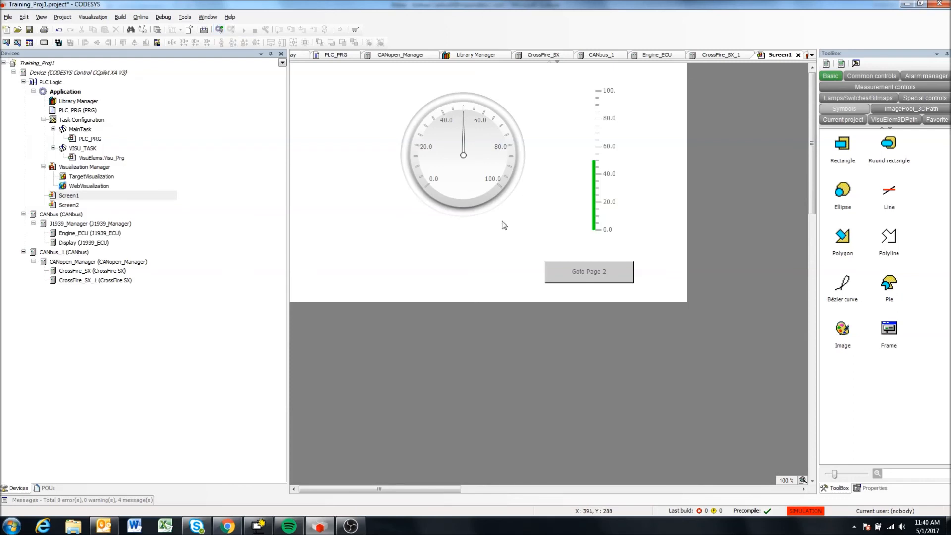
{"action": "left_click", "coordinate": [588, 271]}
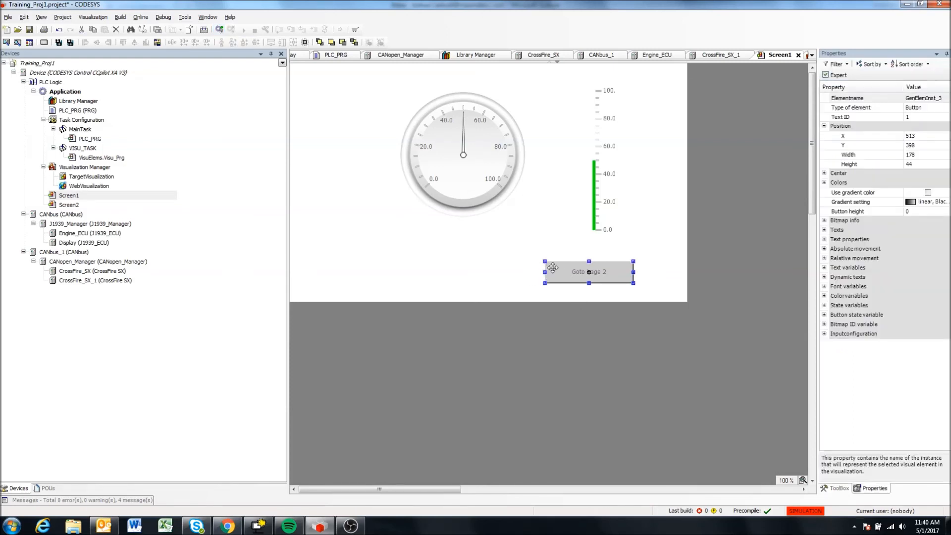
{"action": "left_click", "coordinate": [409, 237]}
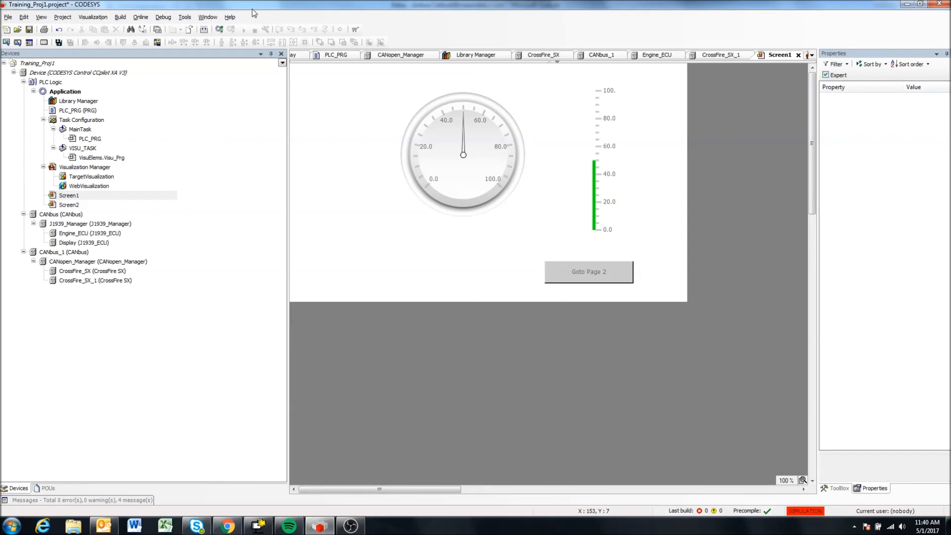
{"action": "mouse_move", "coordinate": [270, 30]}
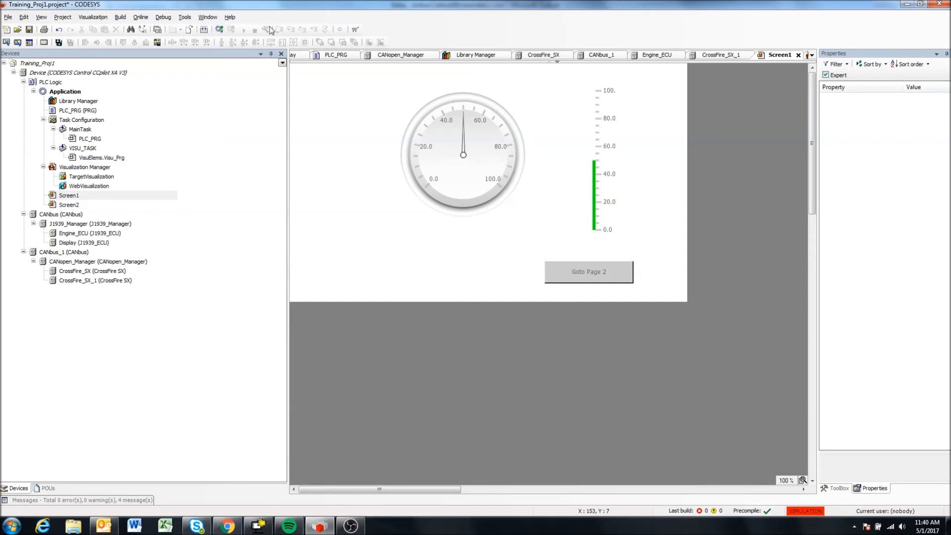
{"action": "mouse_move", "coordinate": [384, 316]}
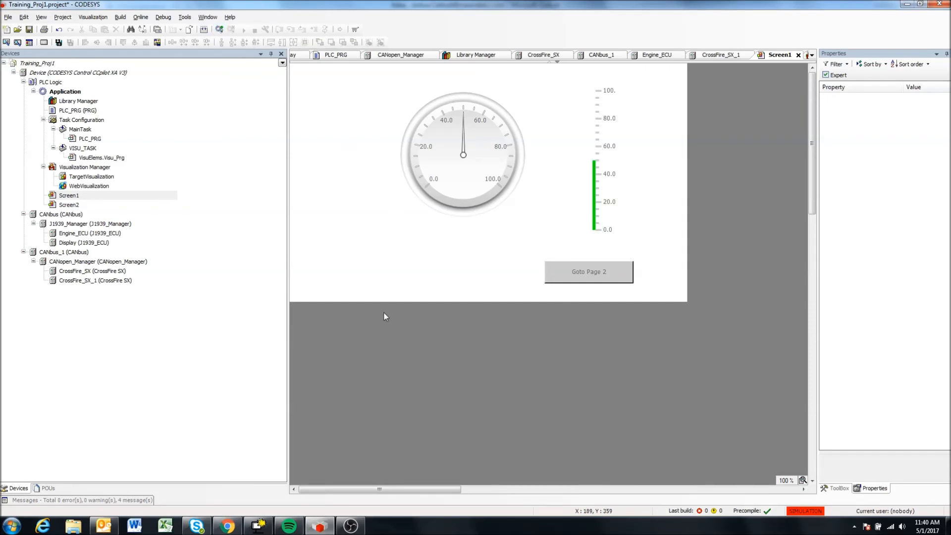
{"action": "mouse_move", "coordinate": [506, 348]}
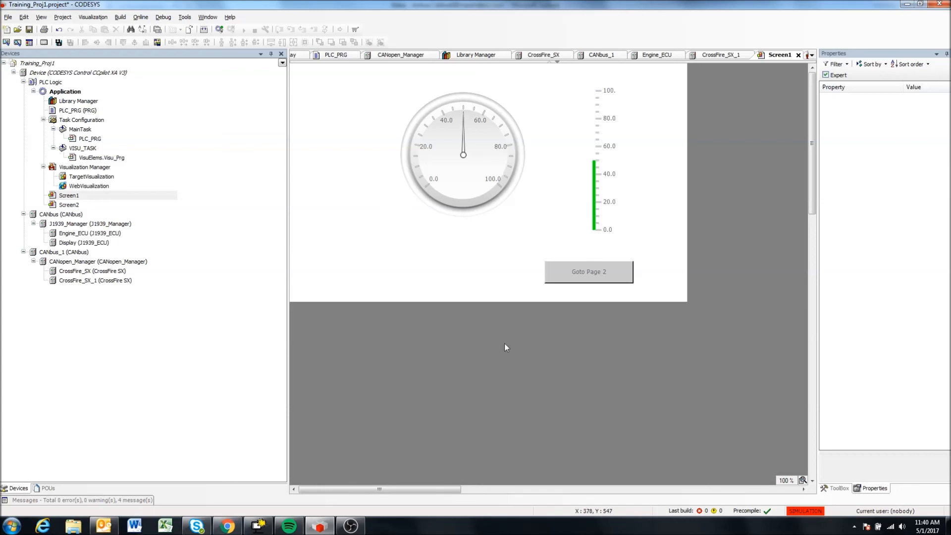